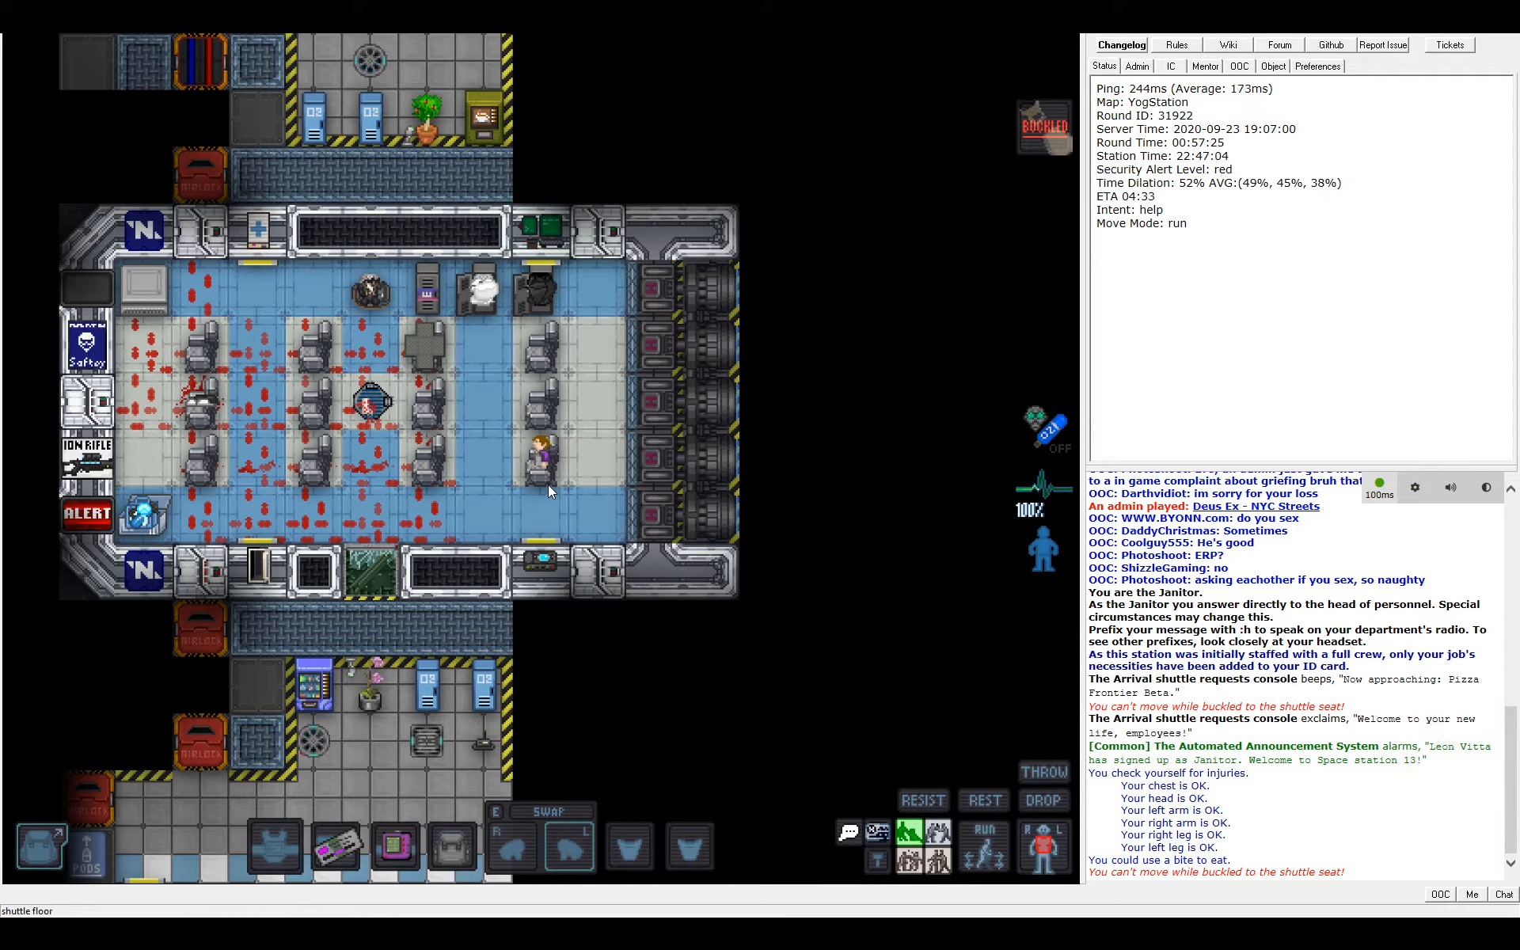
mouse_move(627, 488)
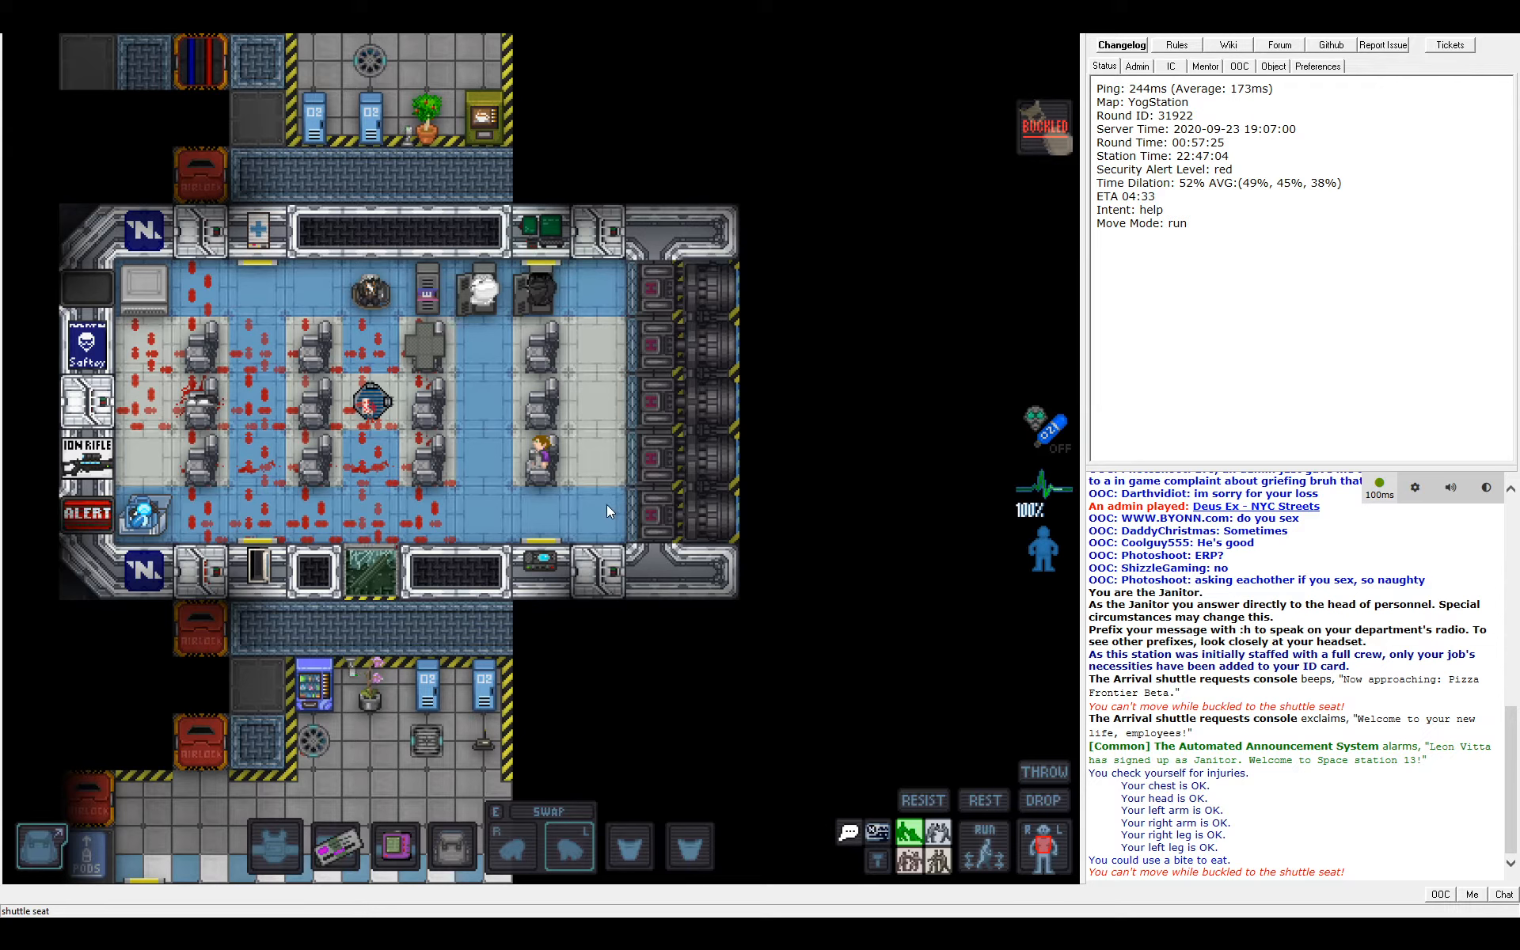
mouse_move(620, 486)
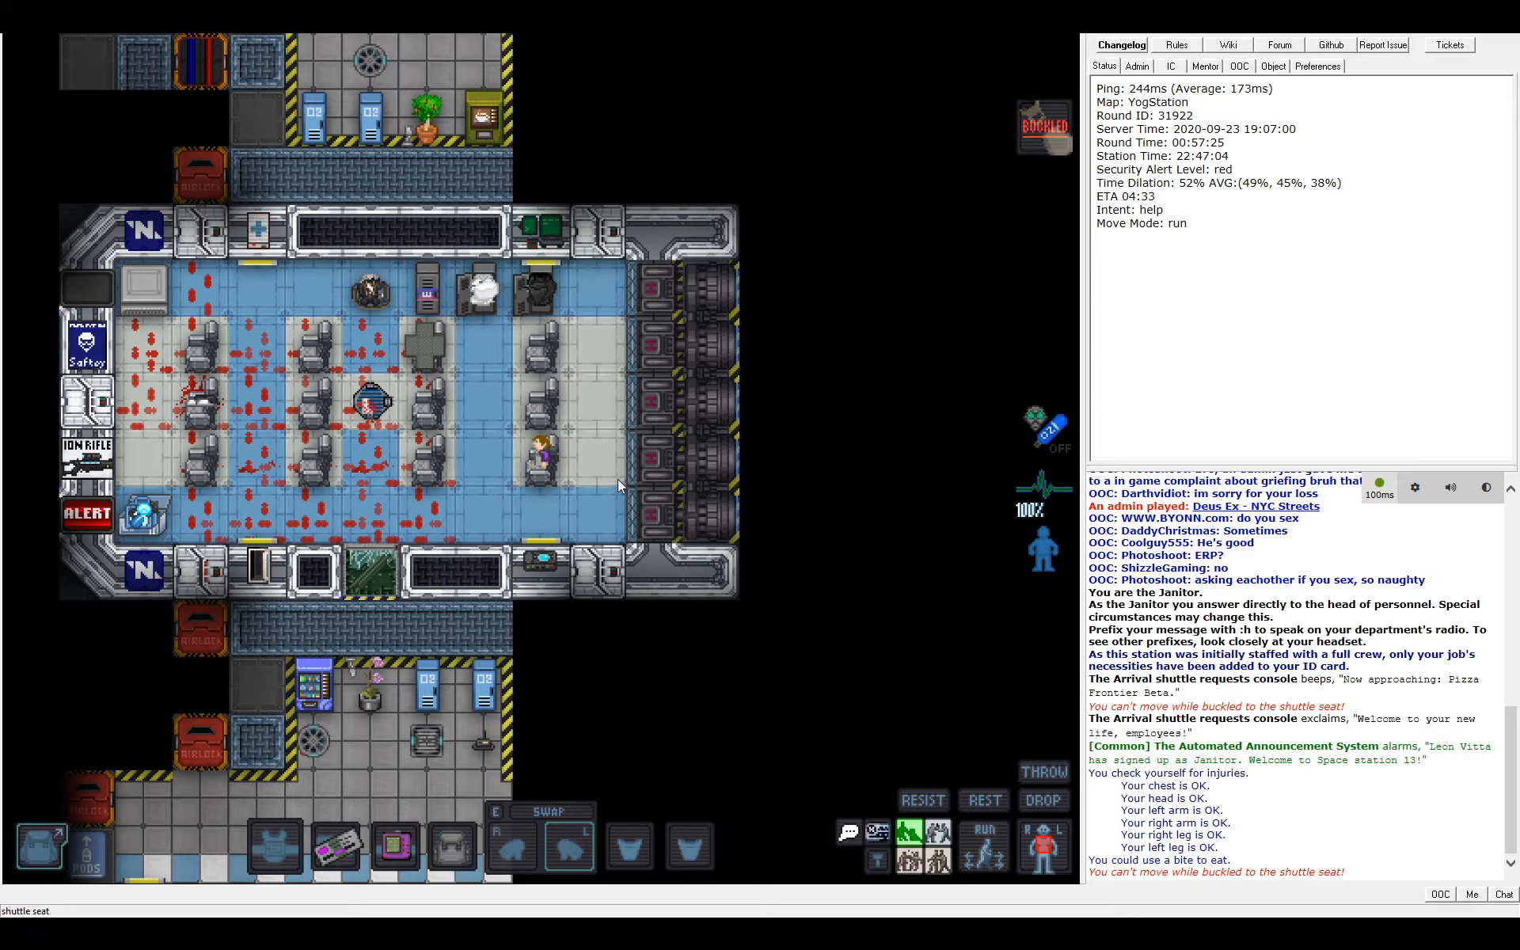
mouse_move(681, 524)
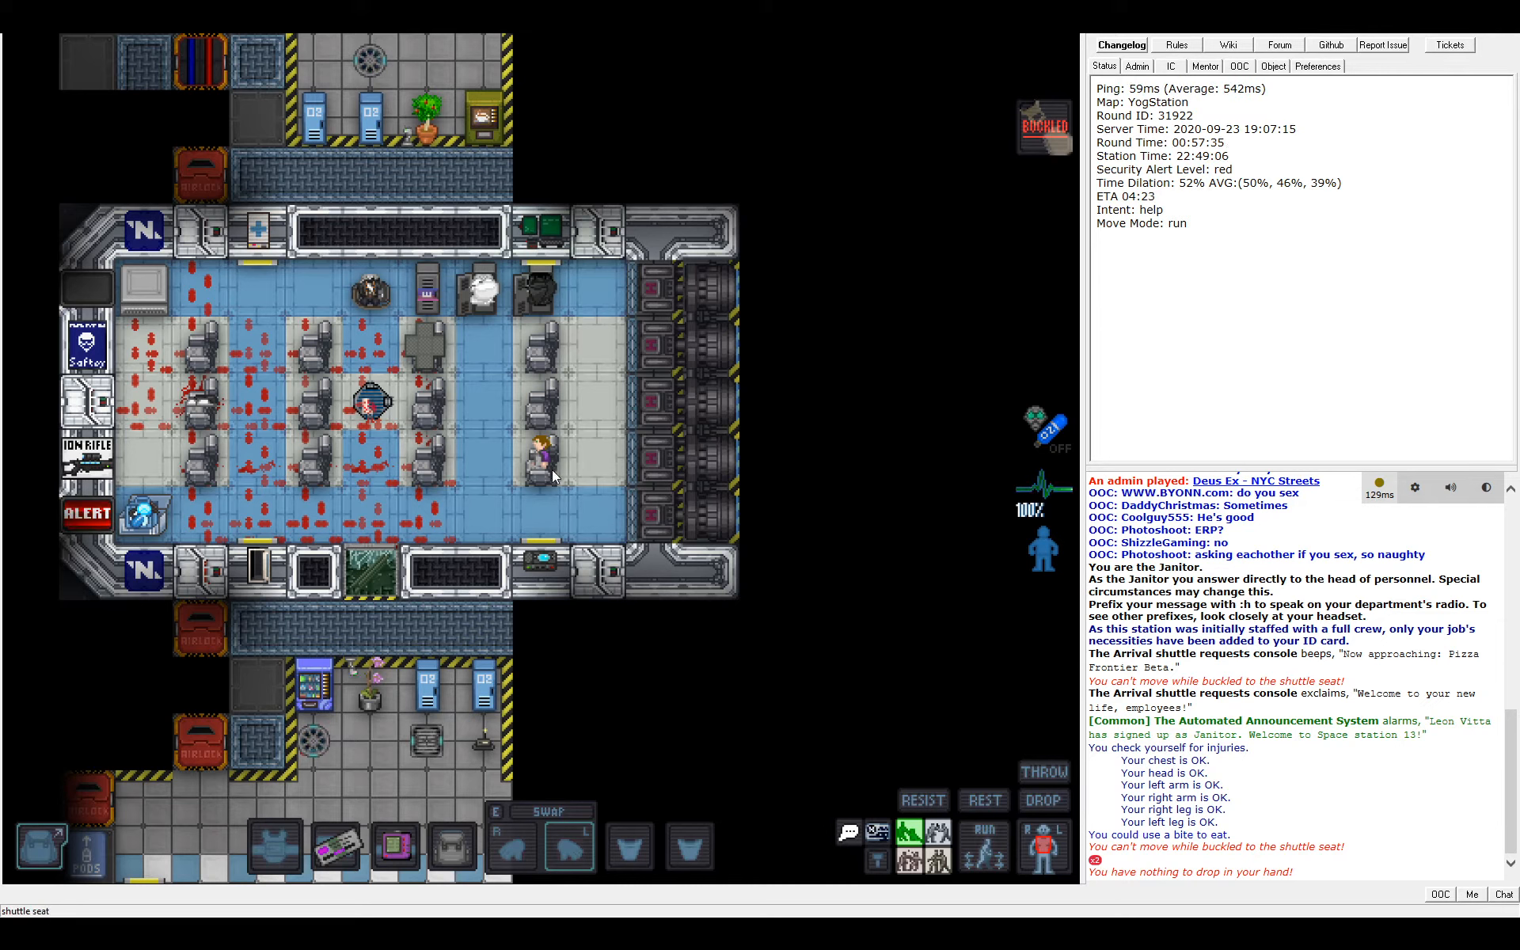
mouse_move(711, 493)
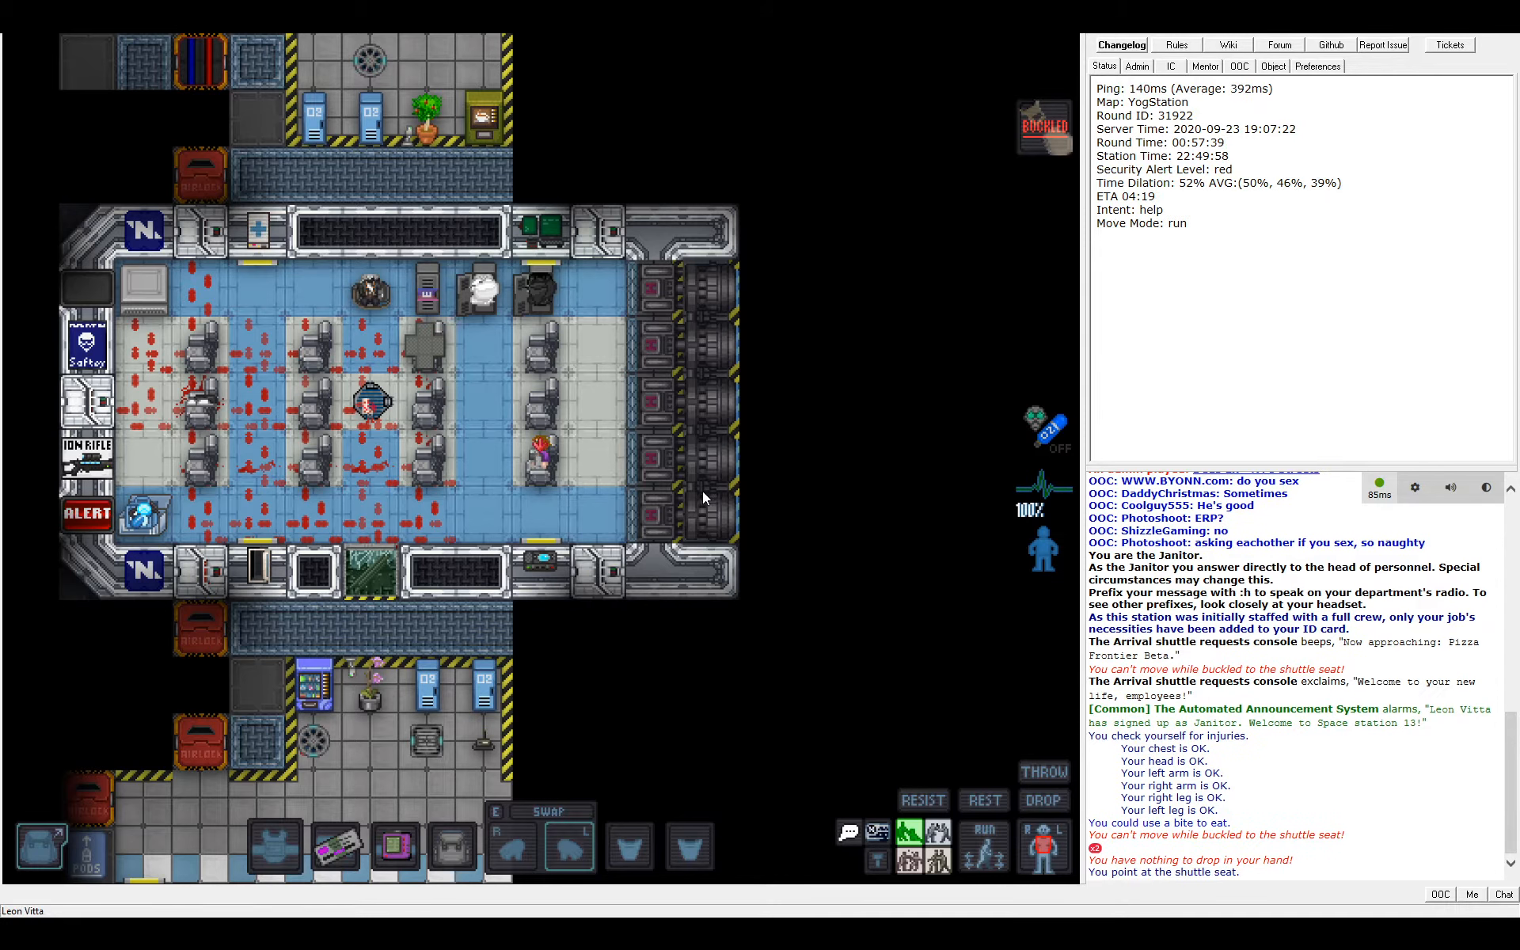
mouse_move(597, 502)
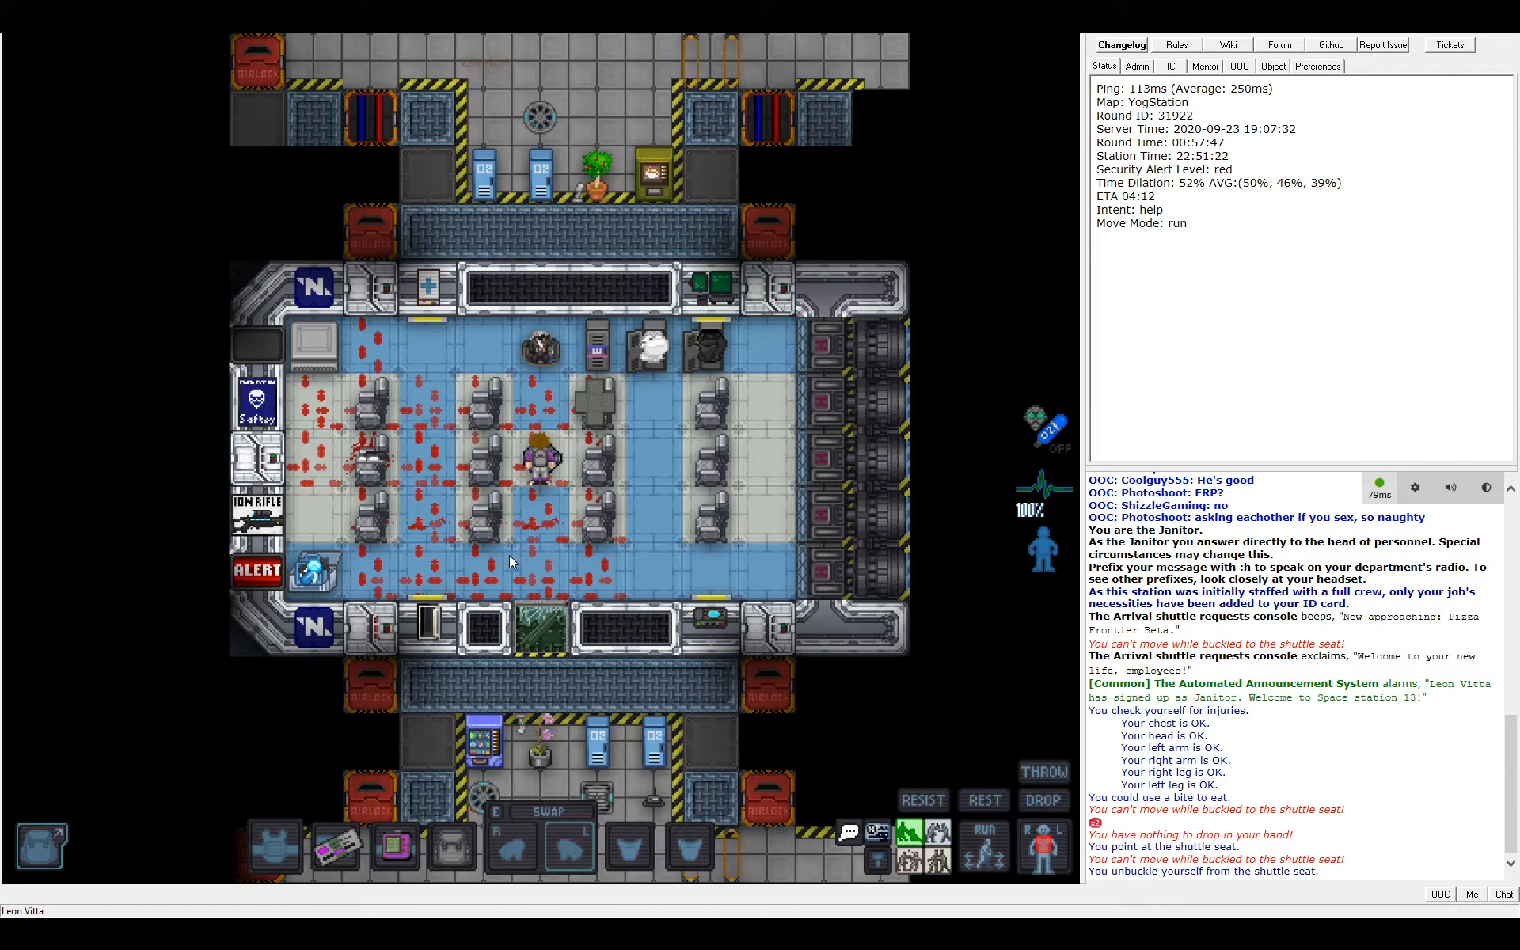
mouse_move(612, 505)
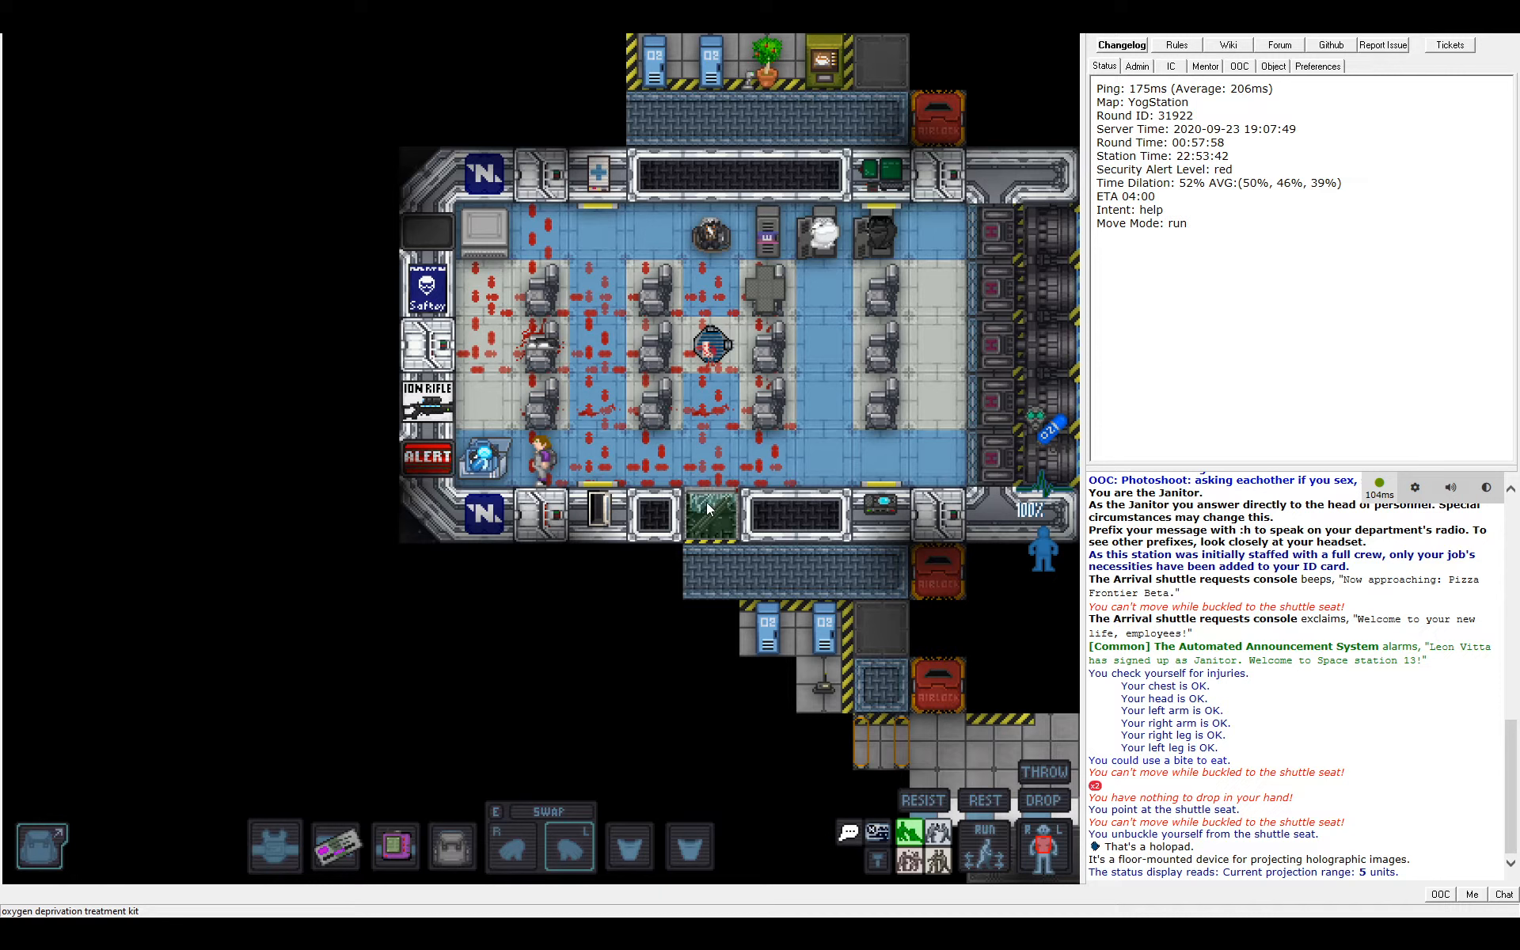
mouse_move(635, 646)
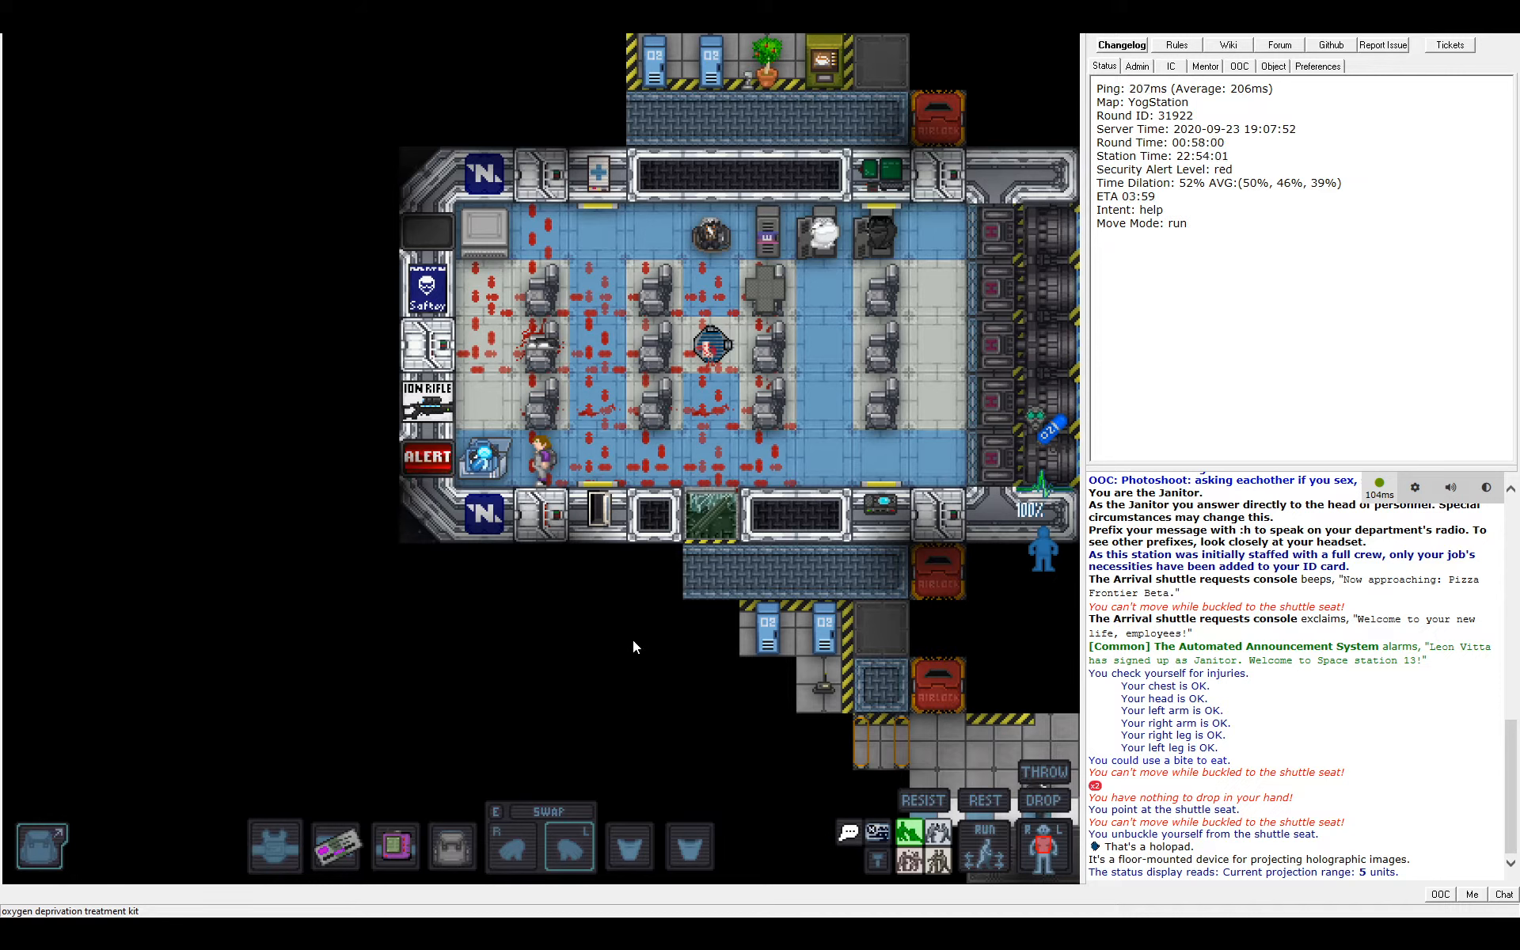
mouse_move(651, 605)
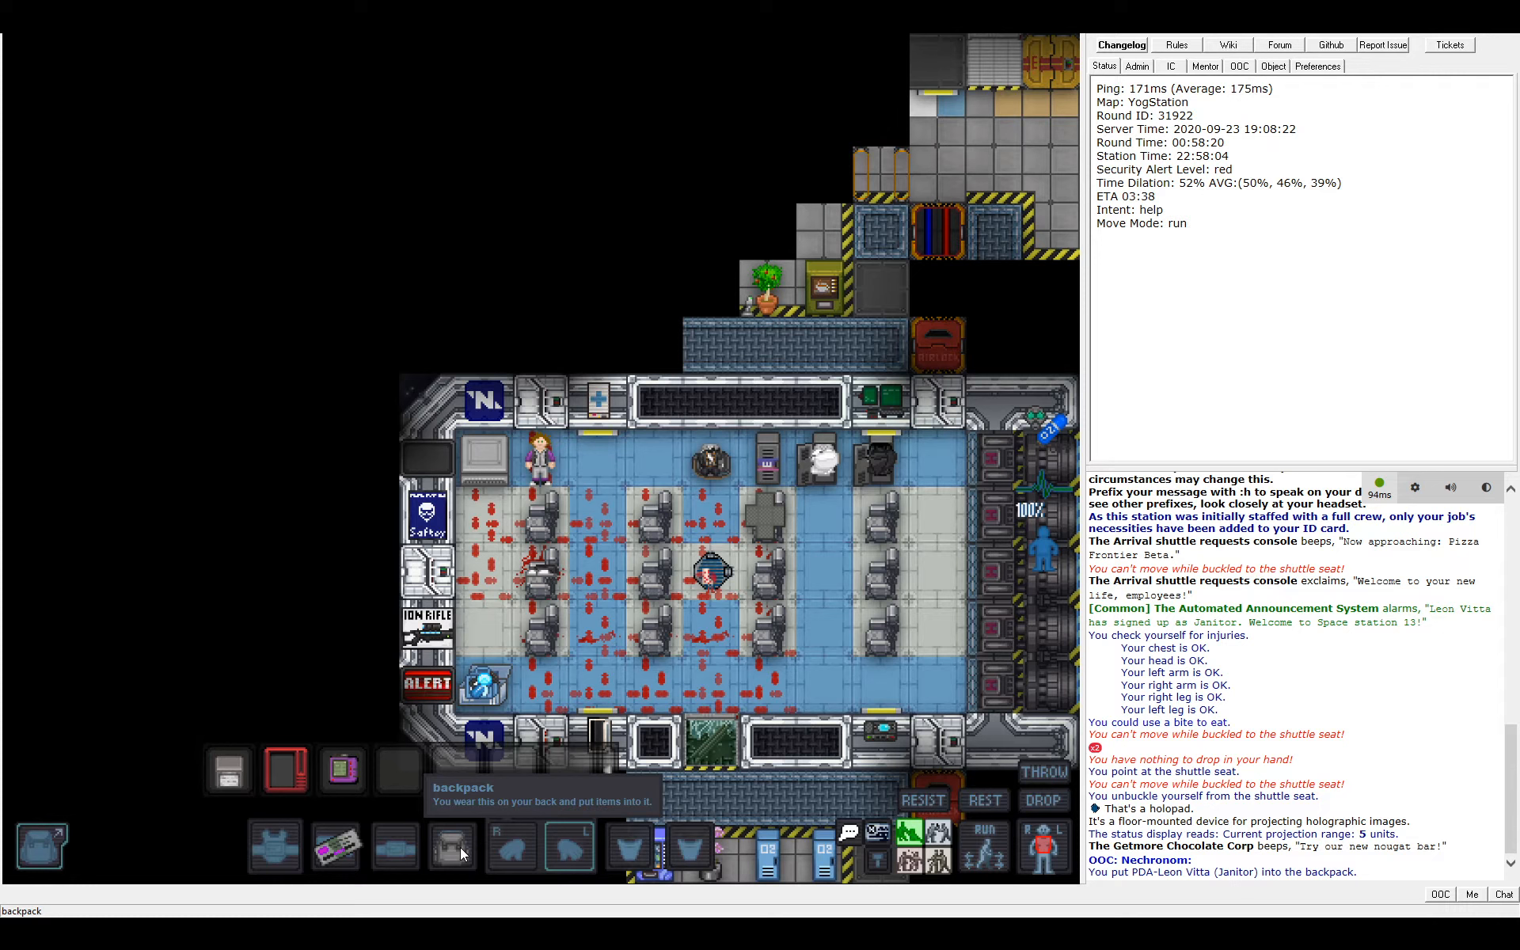
mouse_move(287, 769)
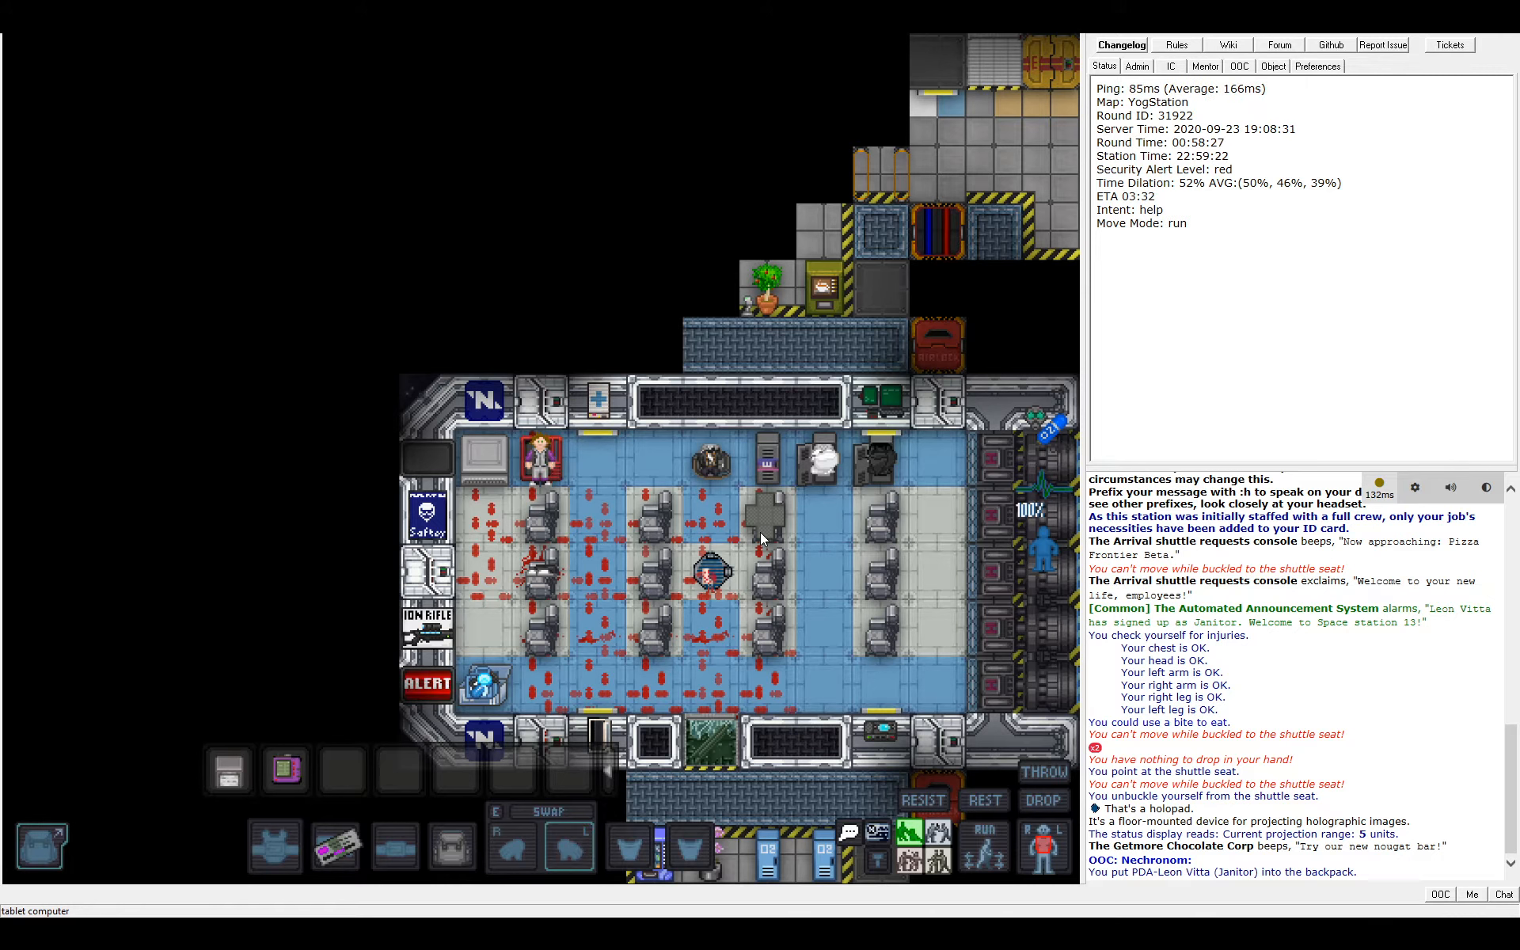
Pull the tablet computer from the backpack into the janitor's hand
click(571, 845)
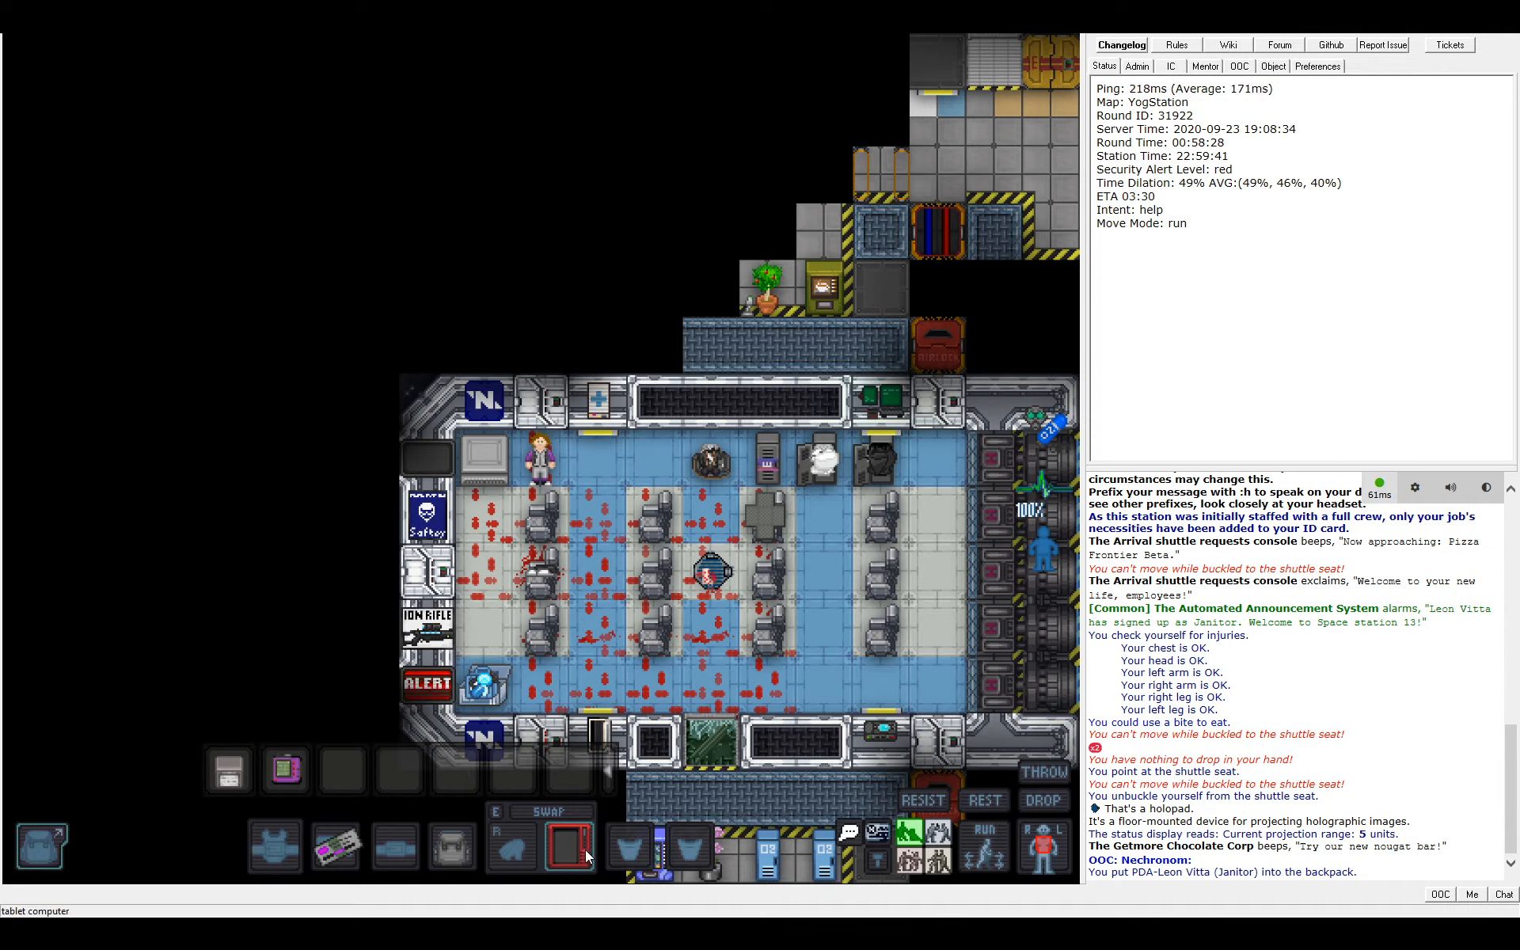
mouse_move(781, 863)
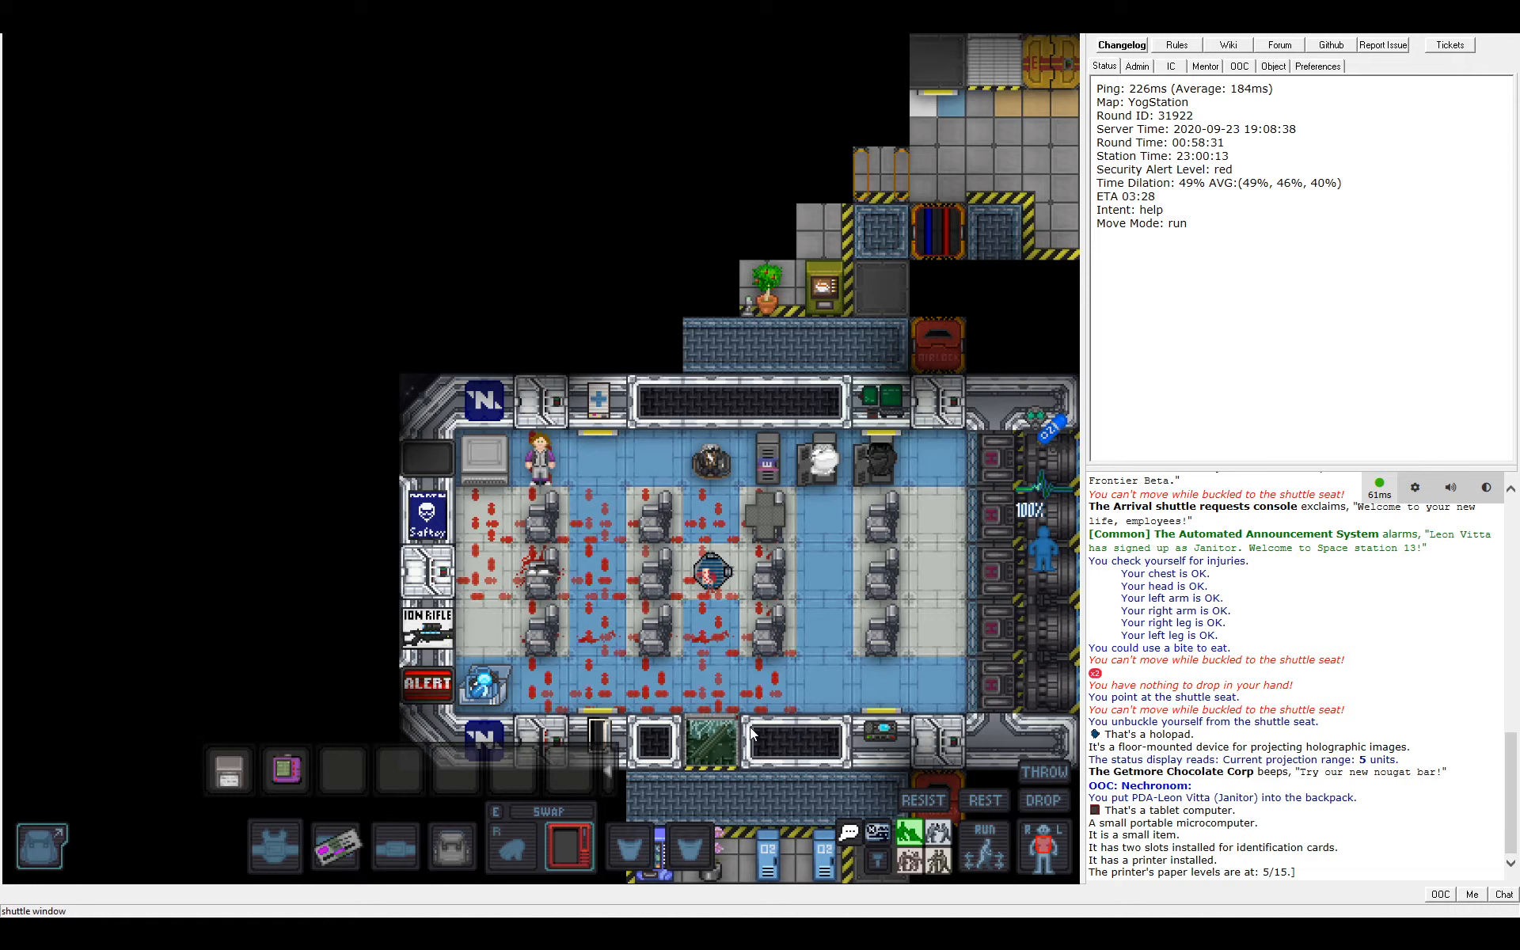
mouse_move(285, 771)
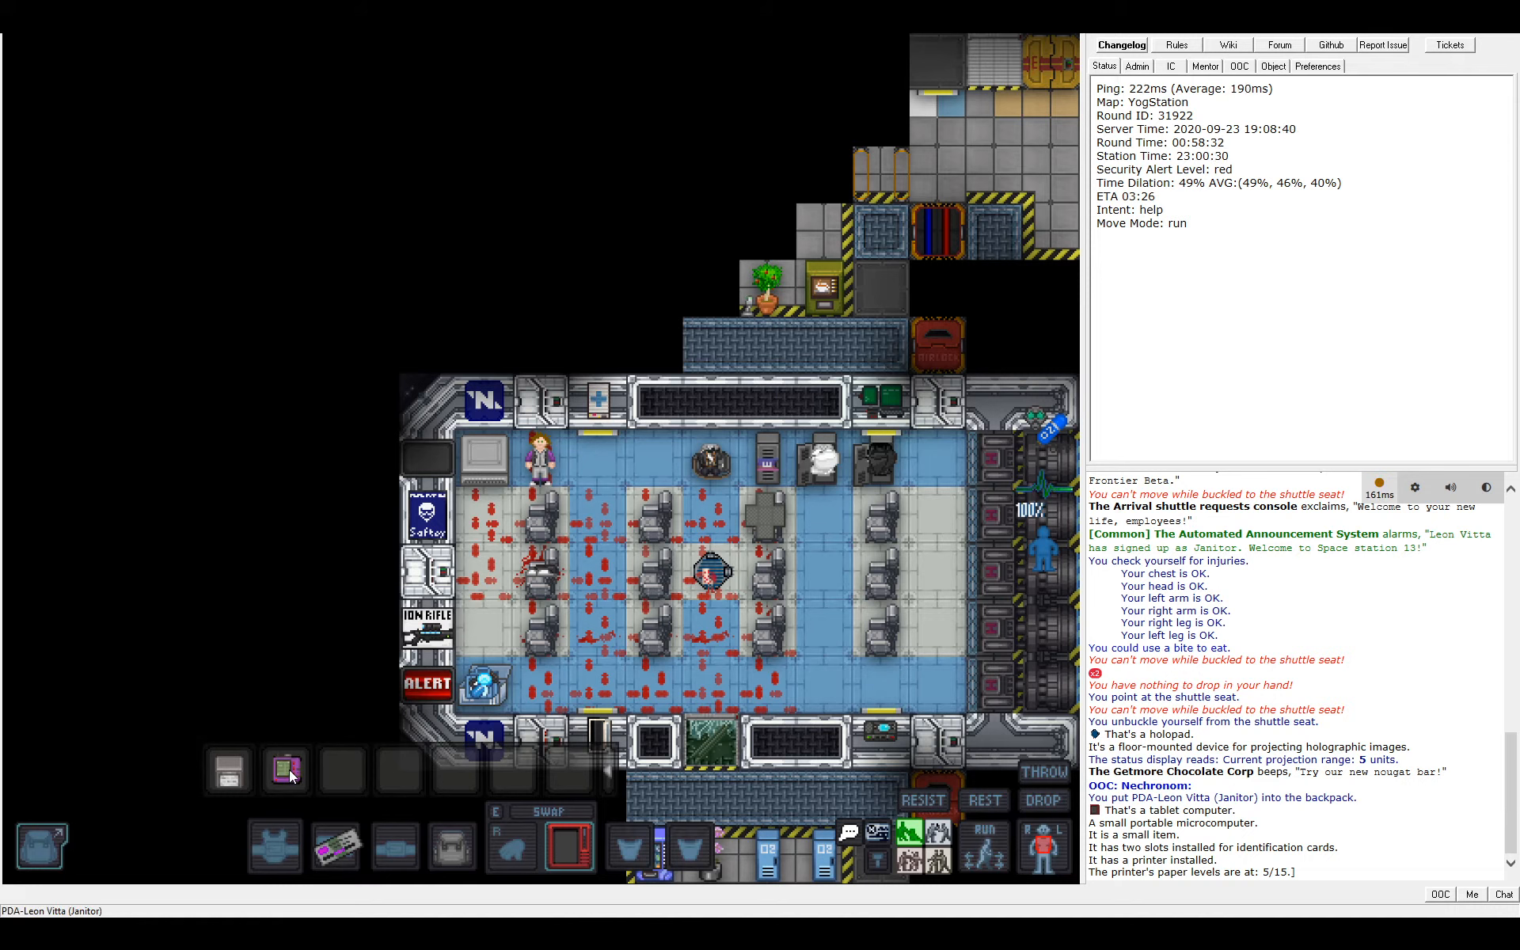
mouse_move(288, 770)
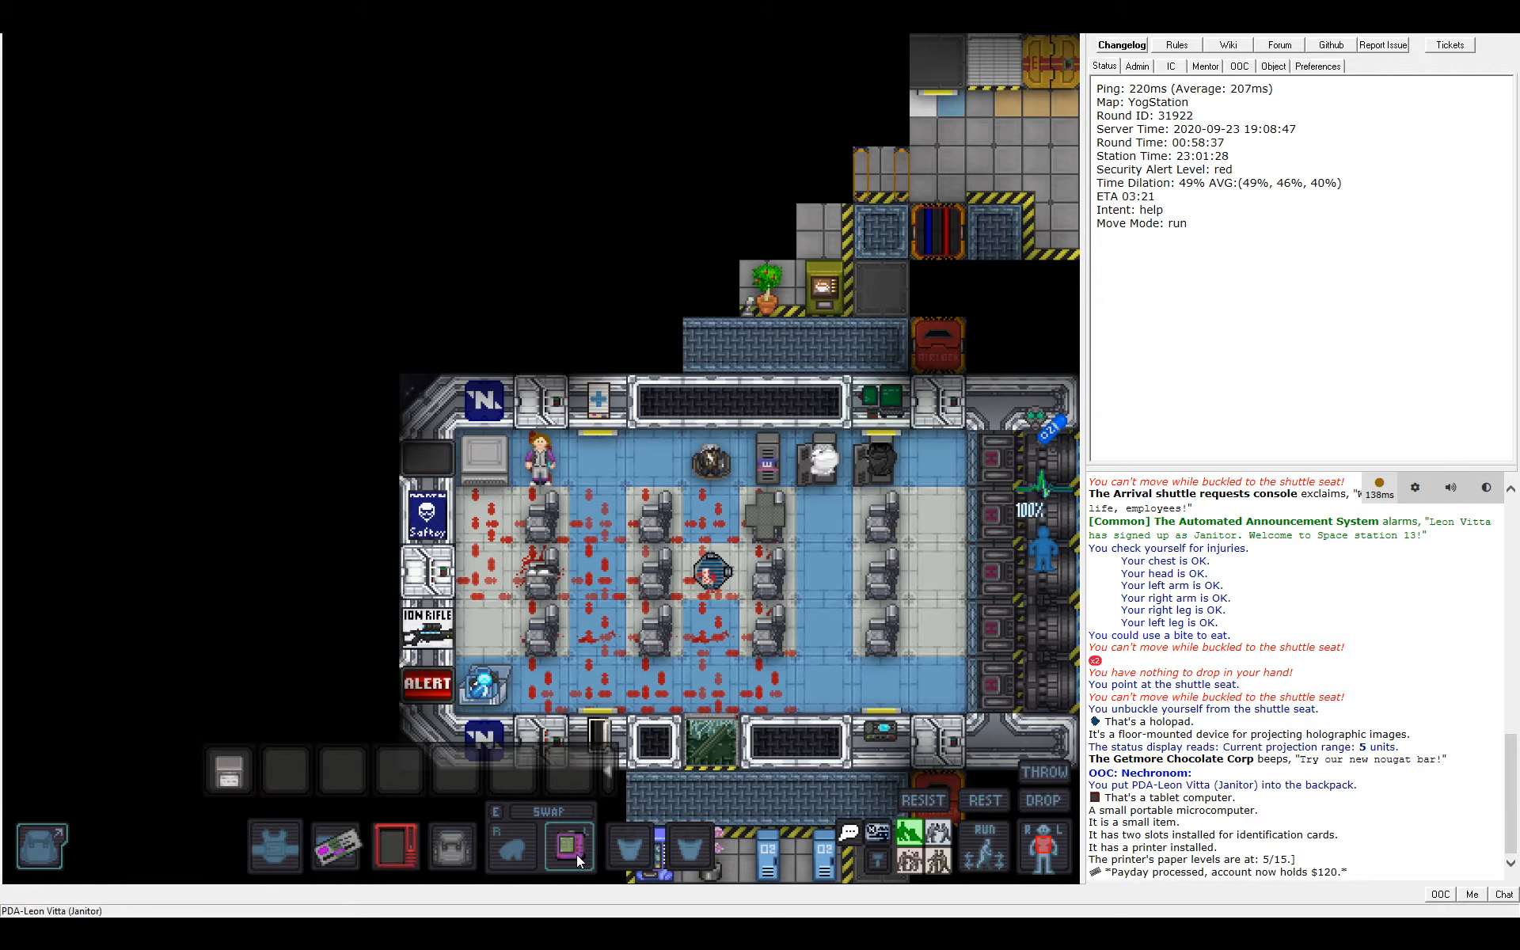
mouse_move(571, 847)
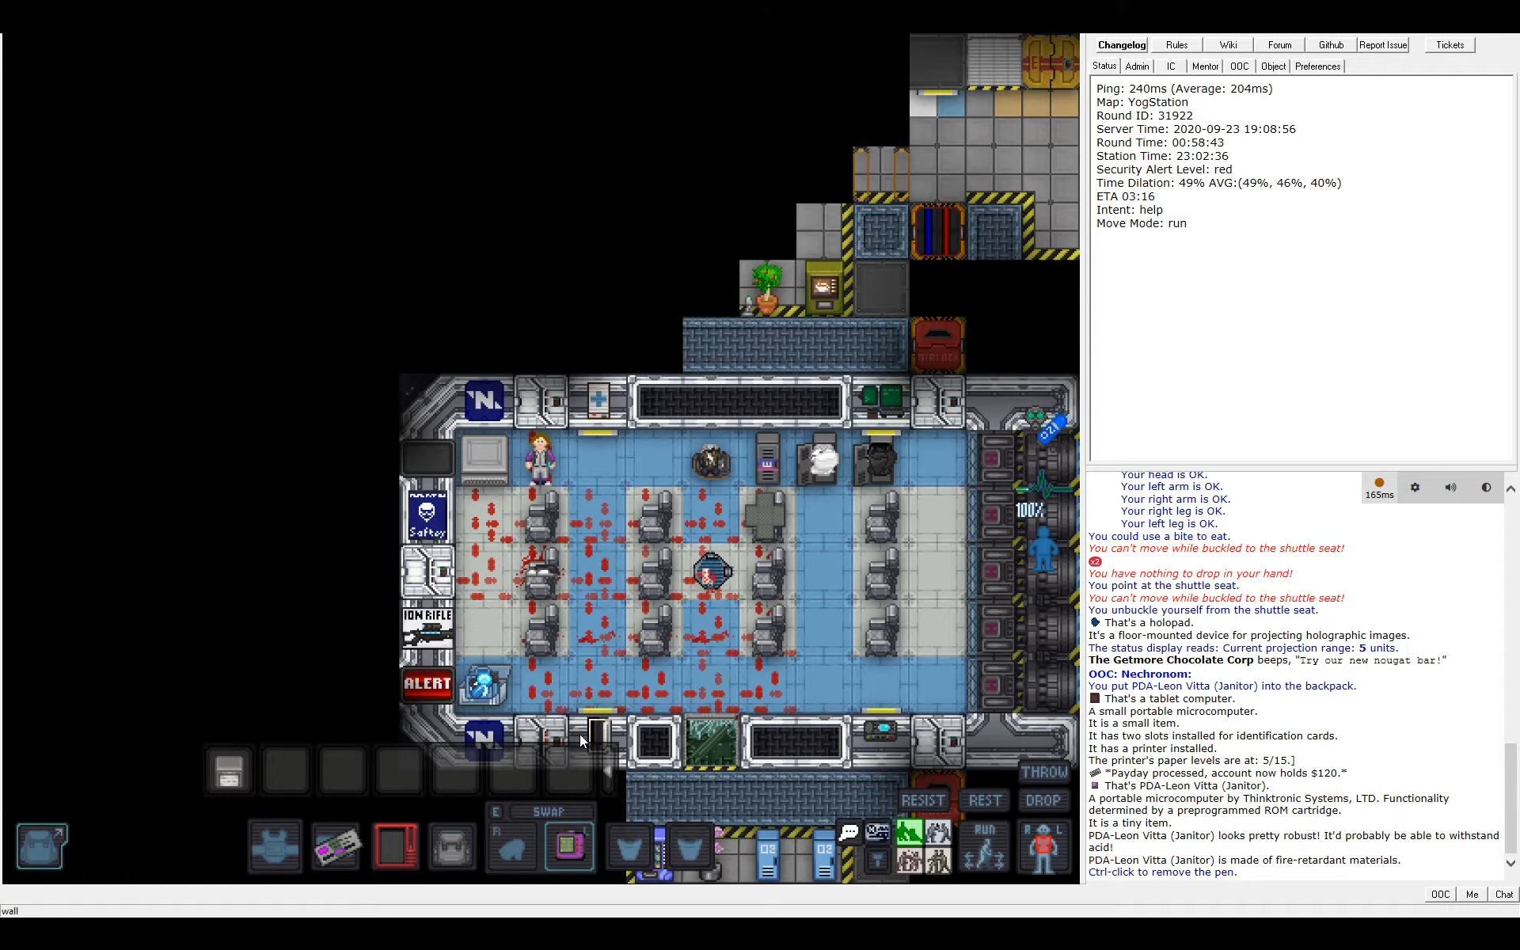
mouse_move(228, 771)
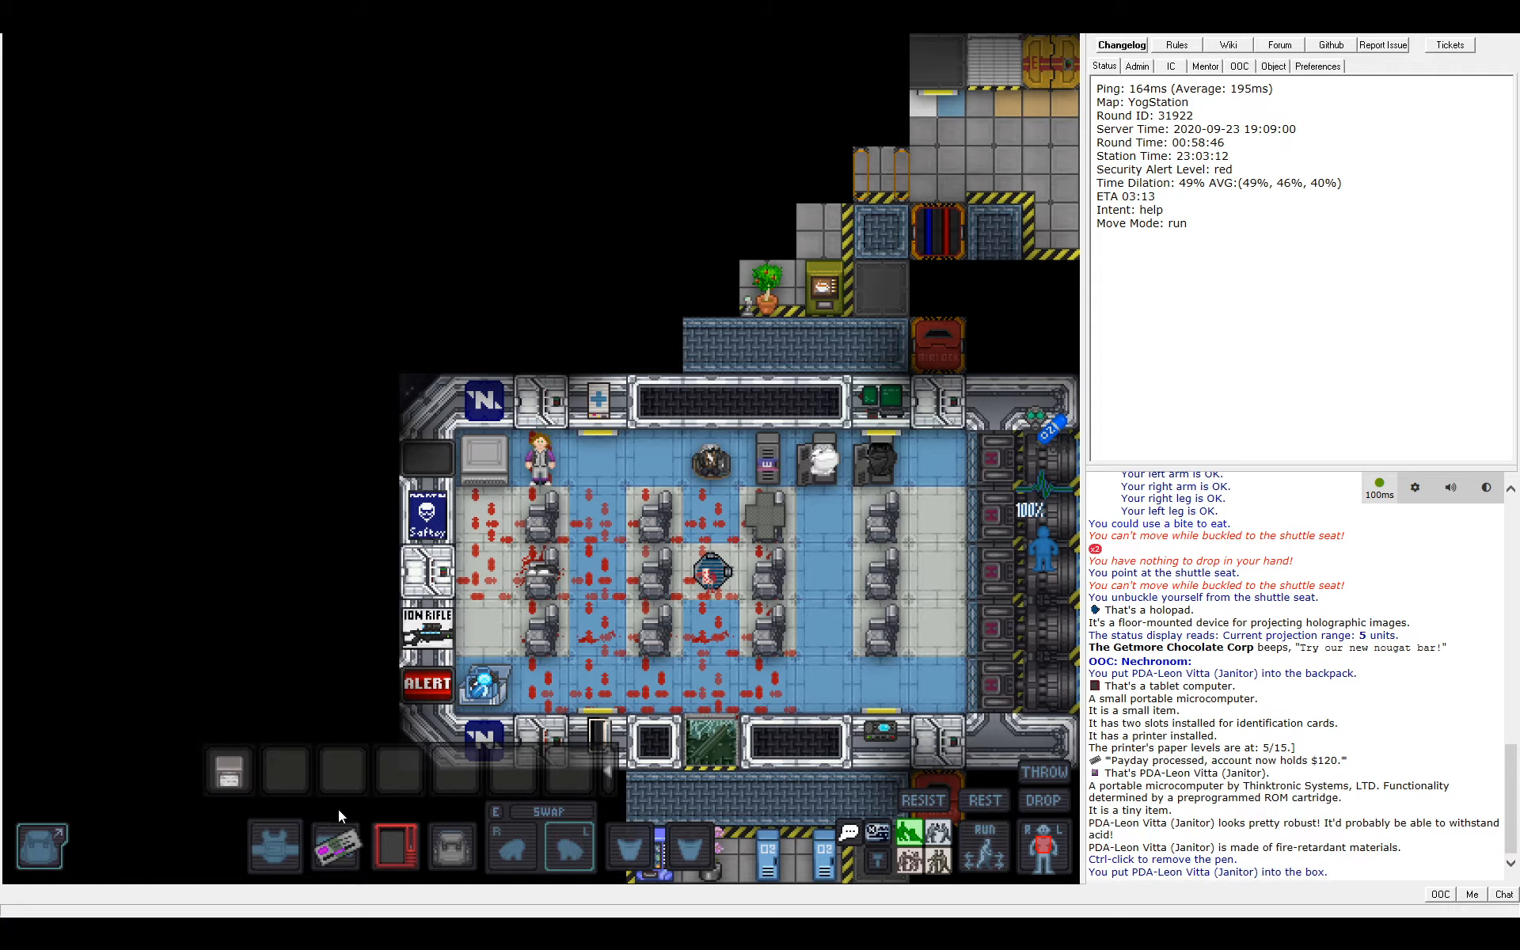
mouse_move(230, 771)
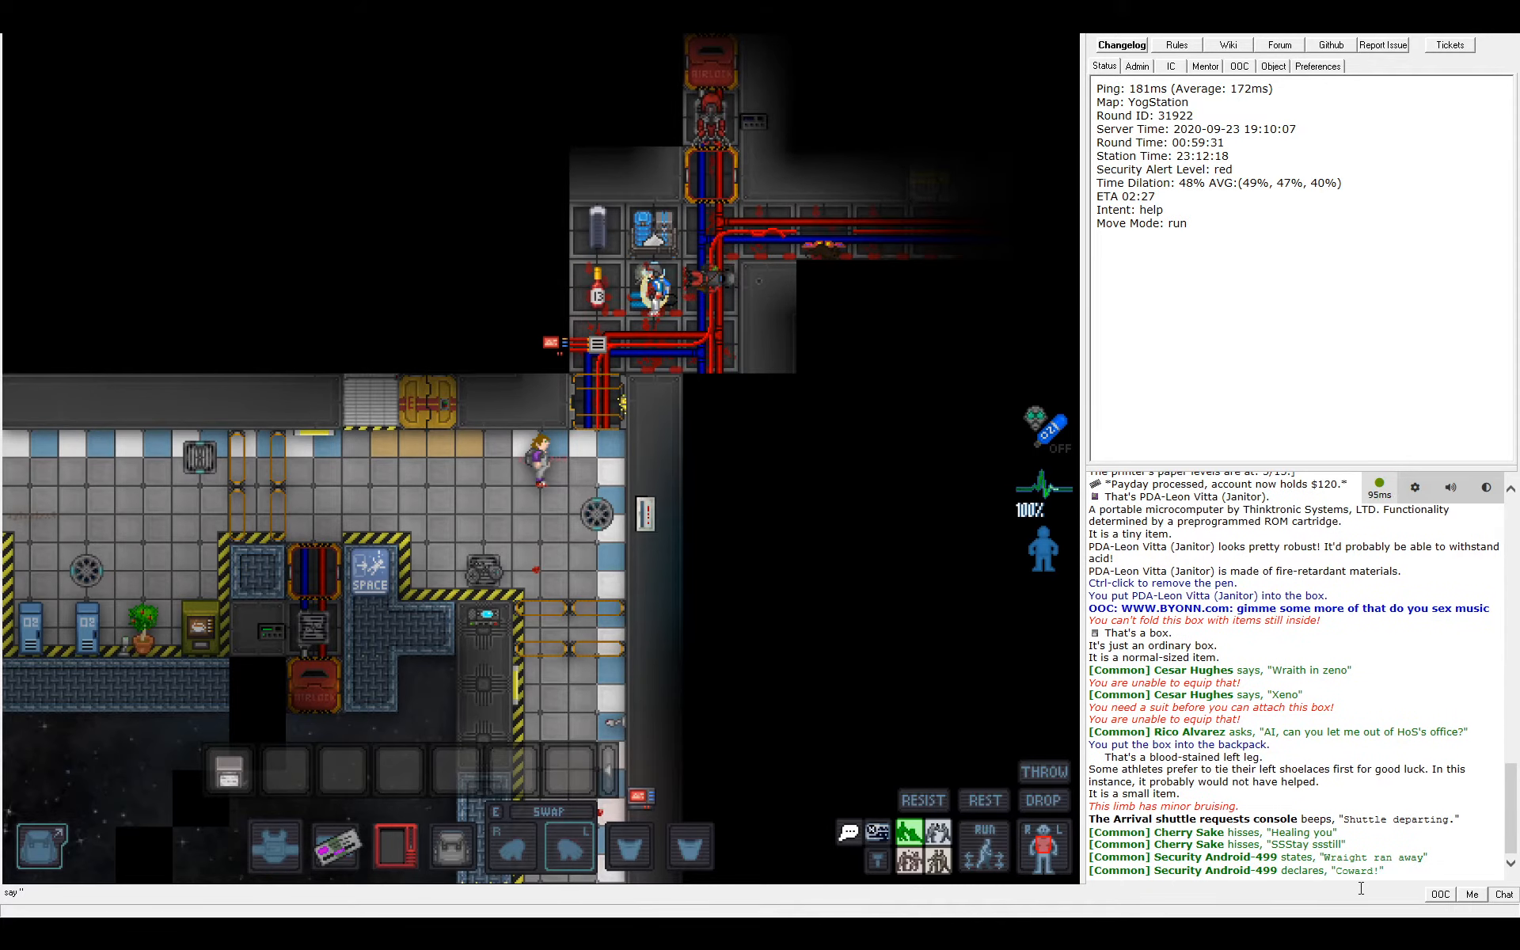
text(sdad)
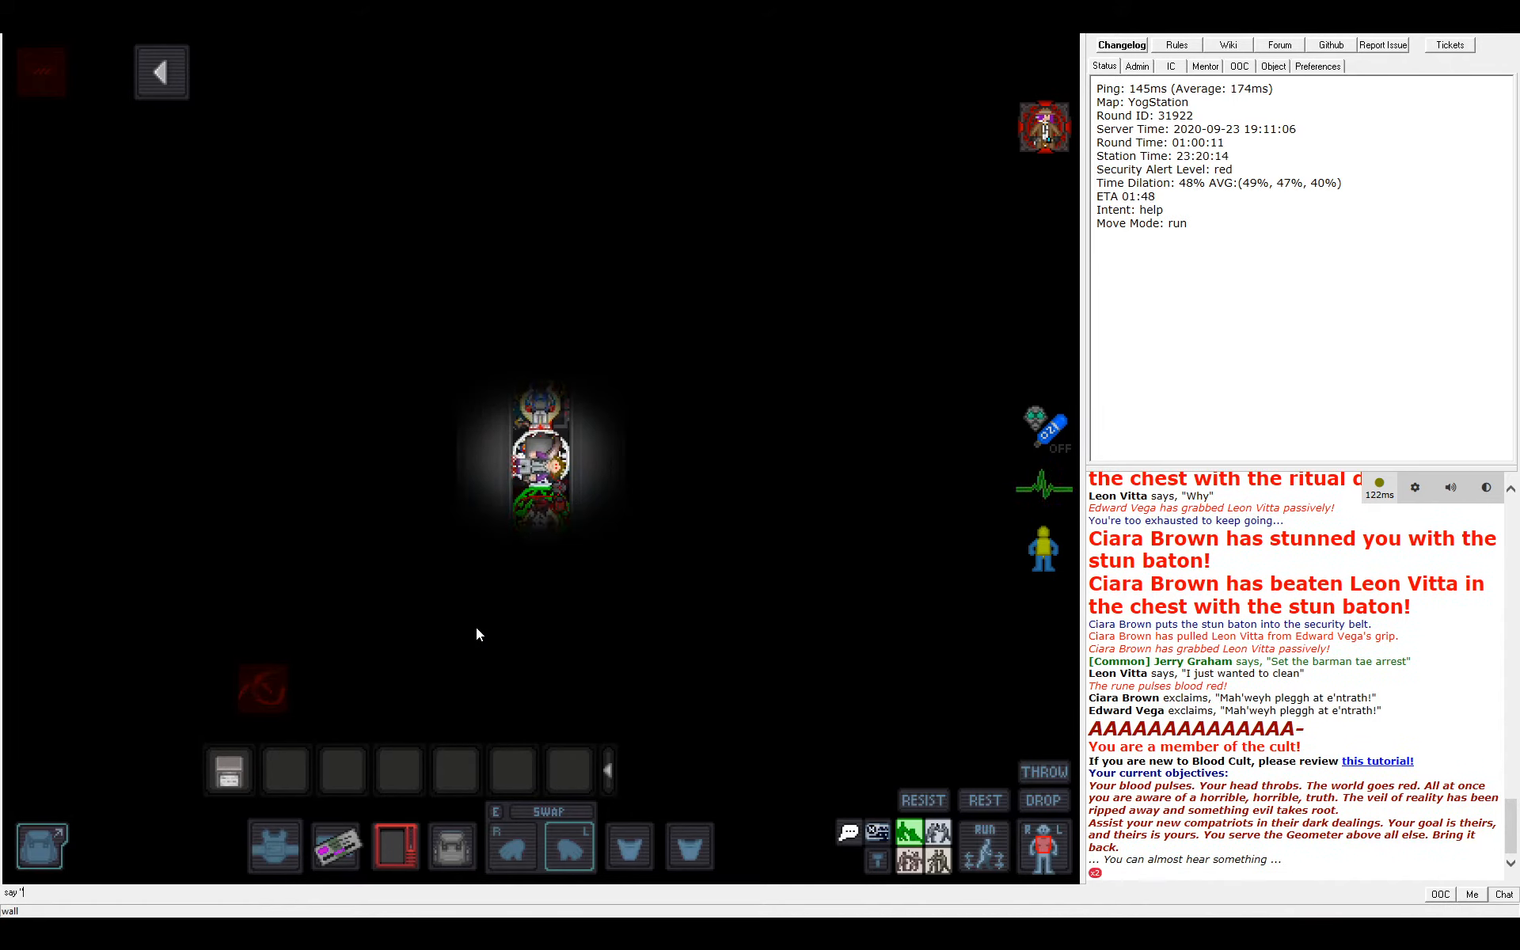
Speak to the surrounding cultists from atop the blood rune
text(a)
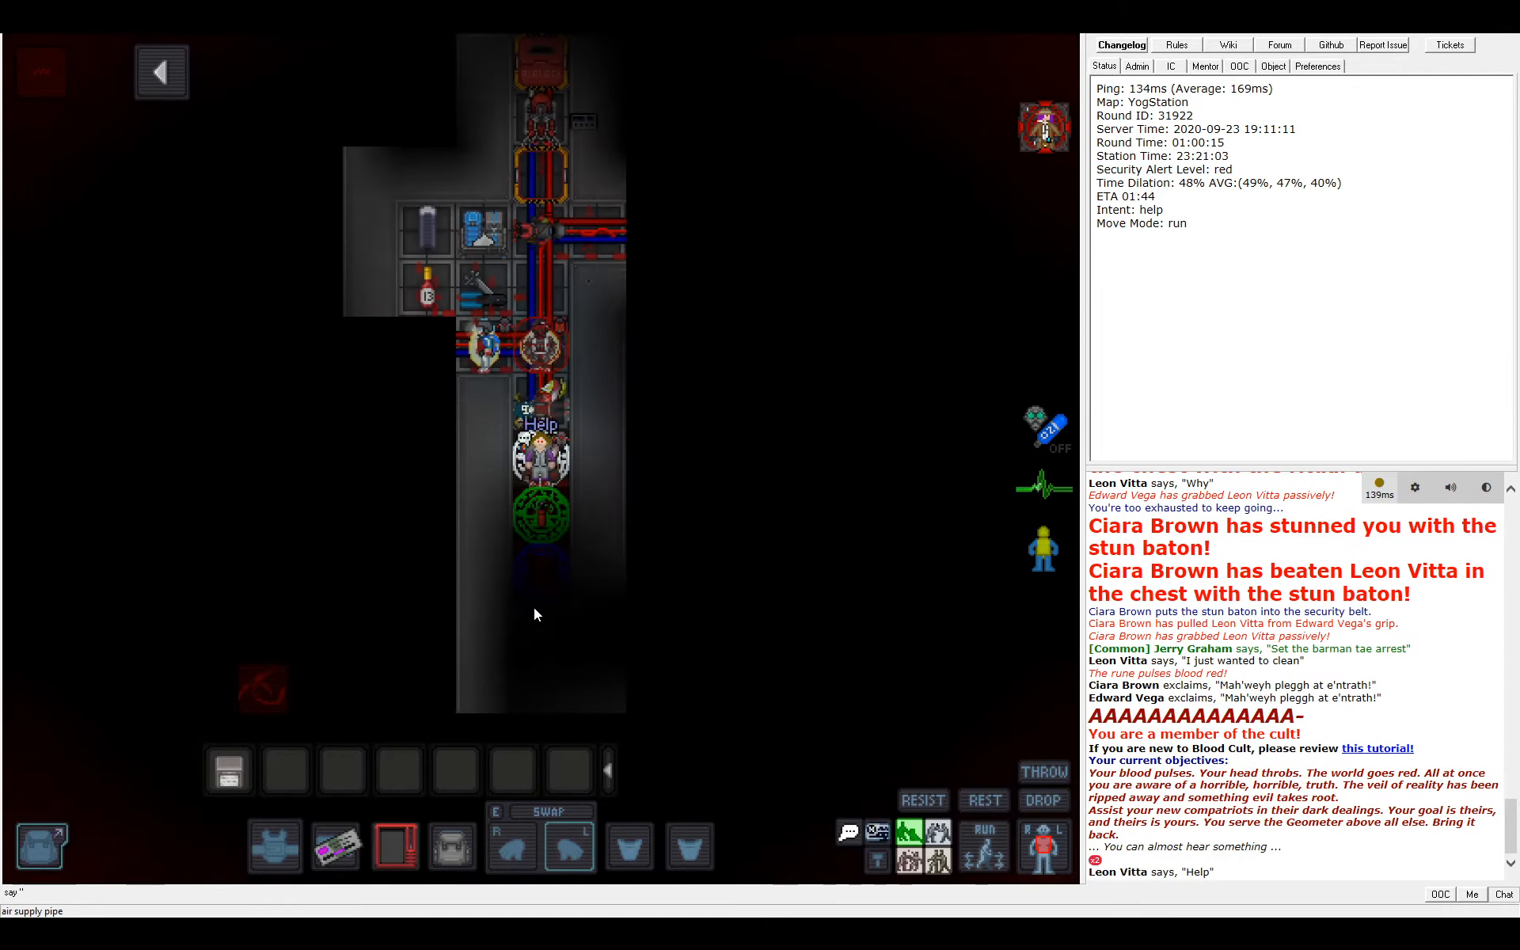
text(ssdsdds)
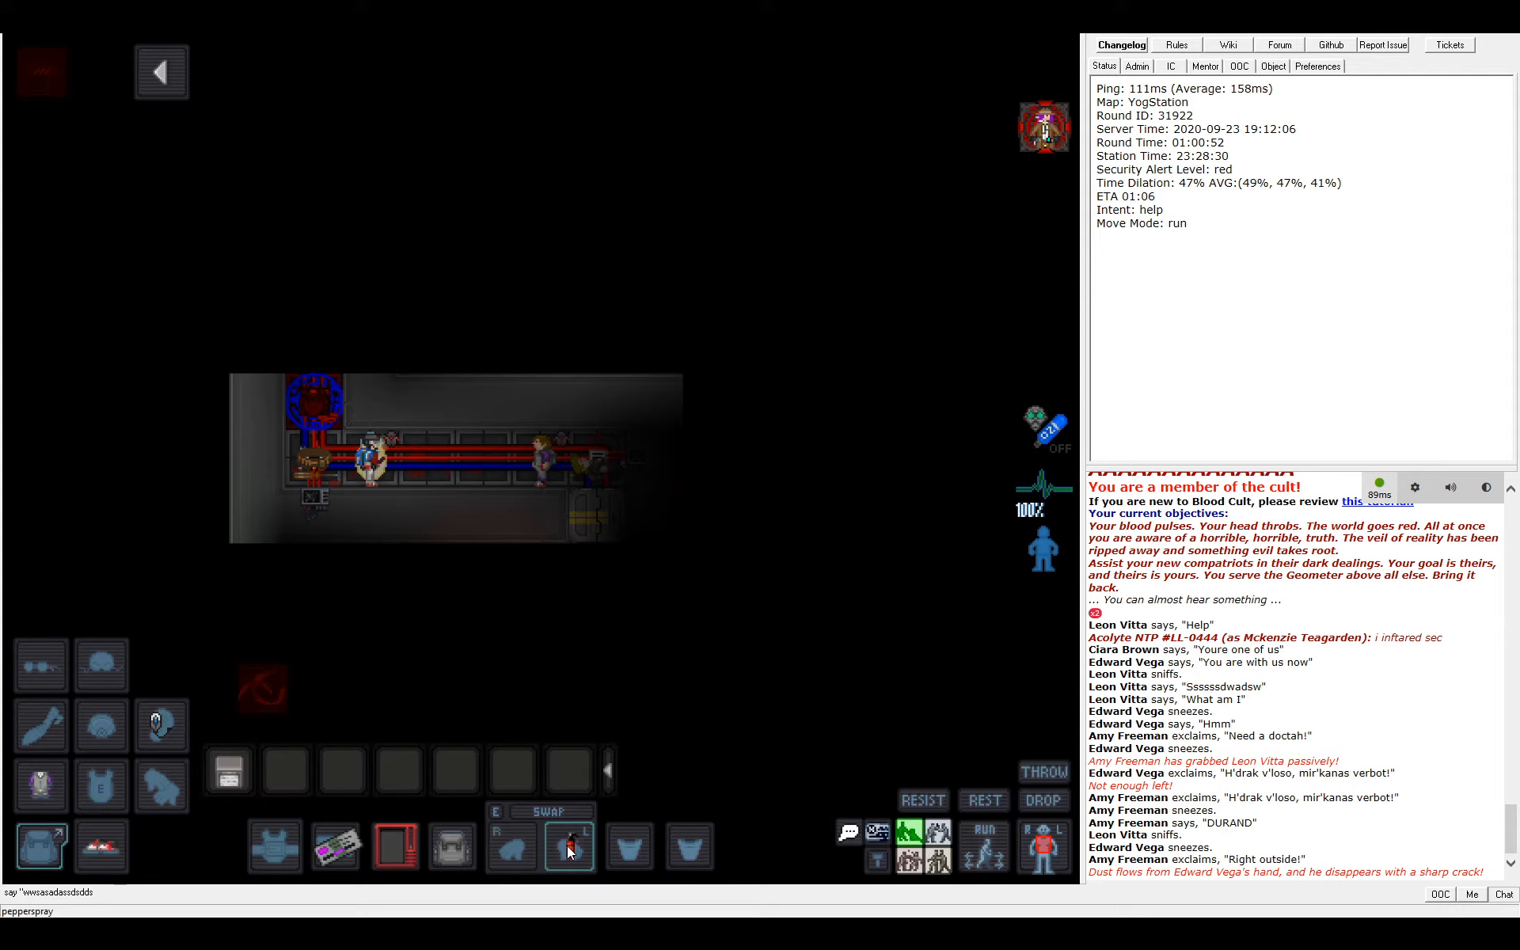
mouse_move(570, 845)
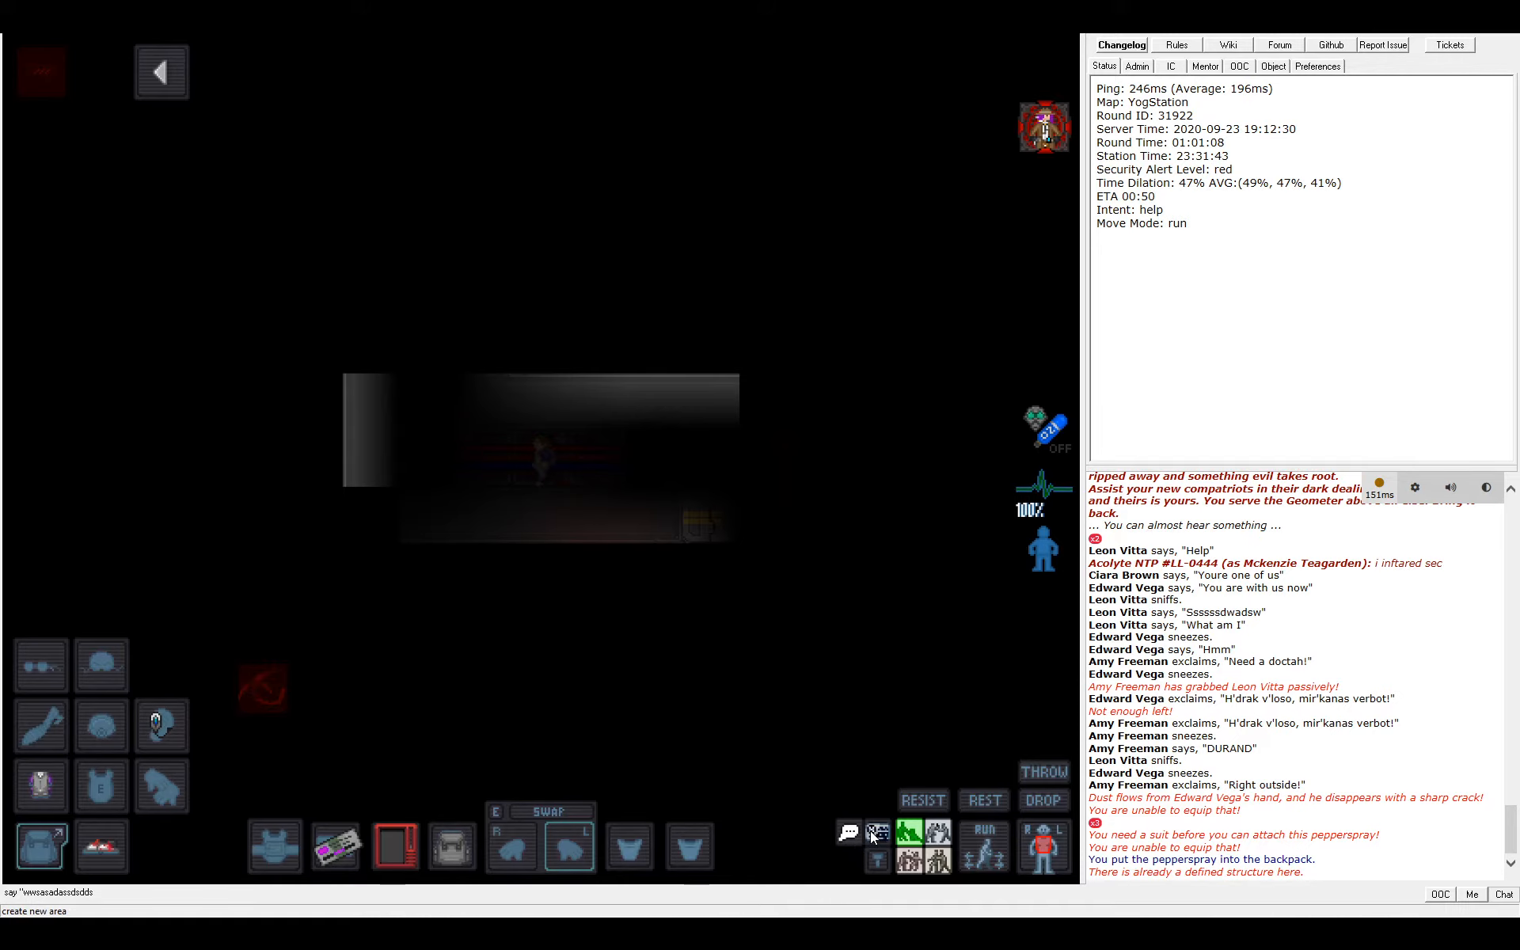
click(983, 801)
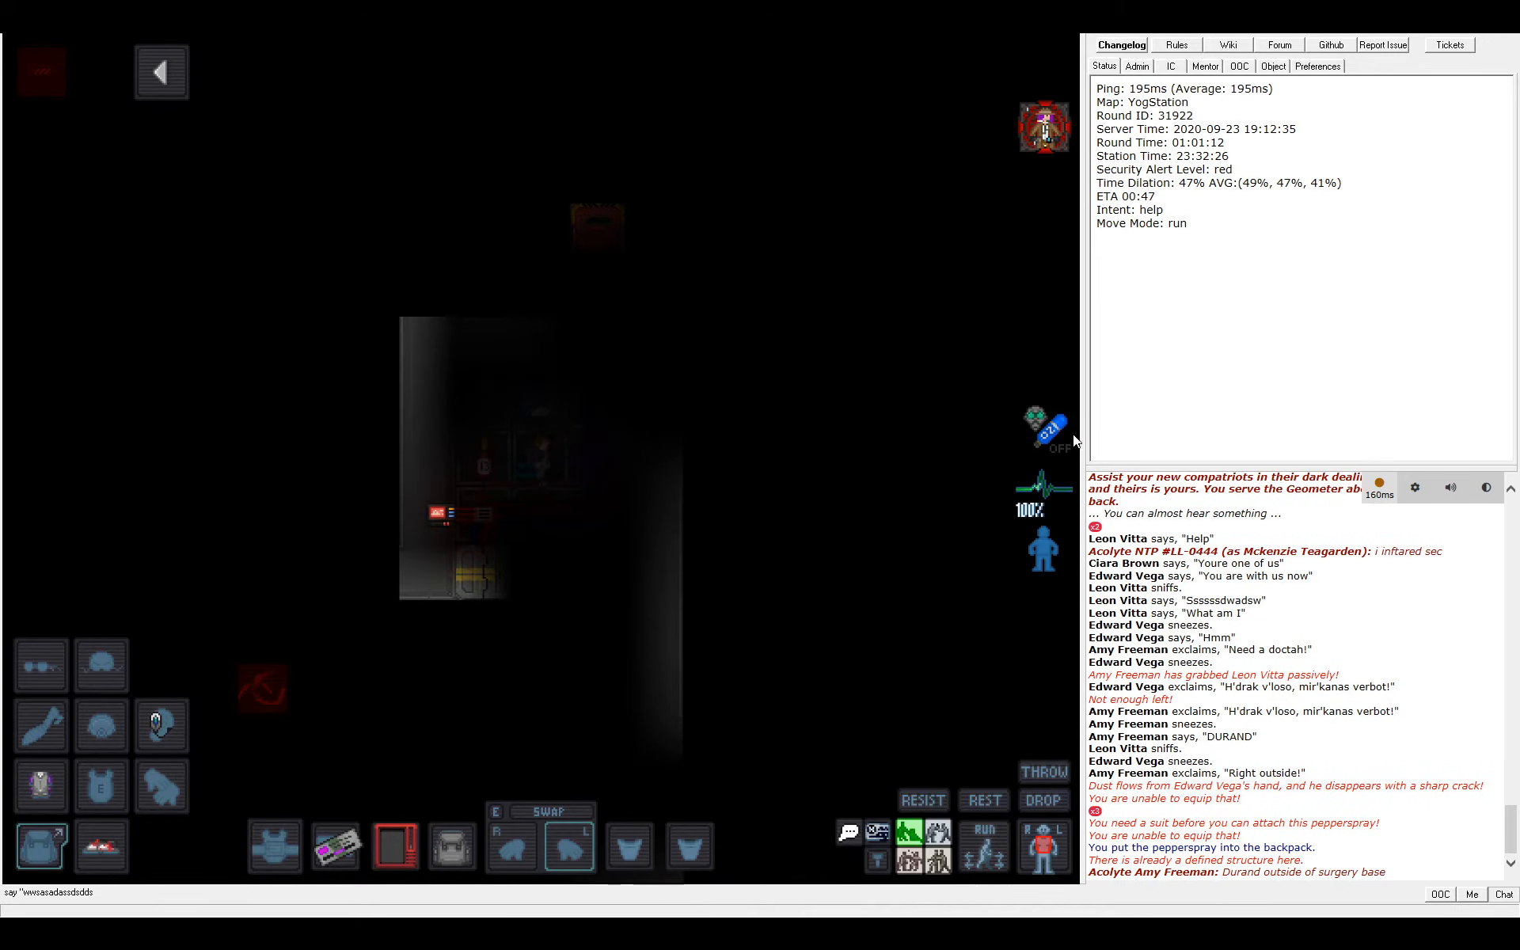
mouse_move(1061, 206)
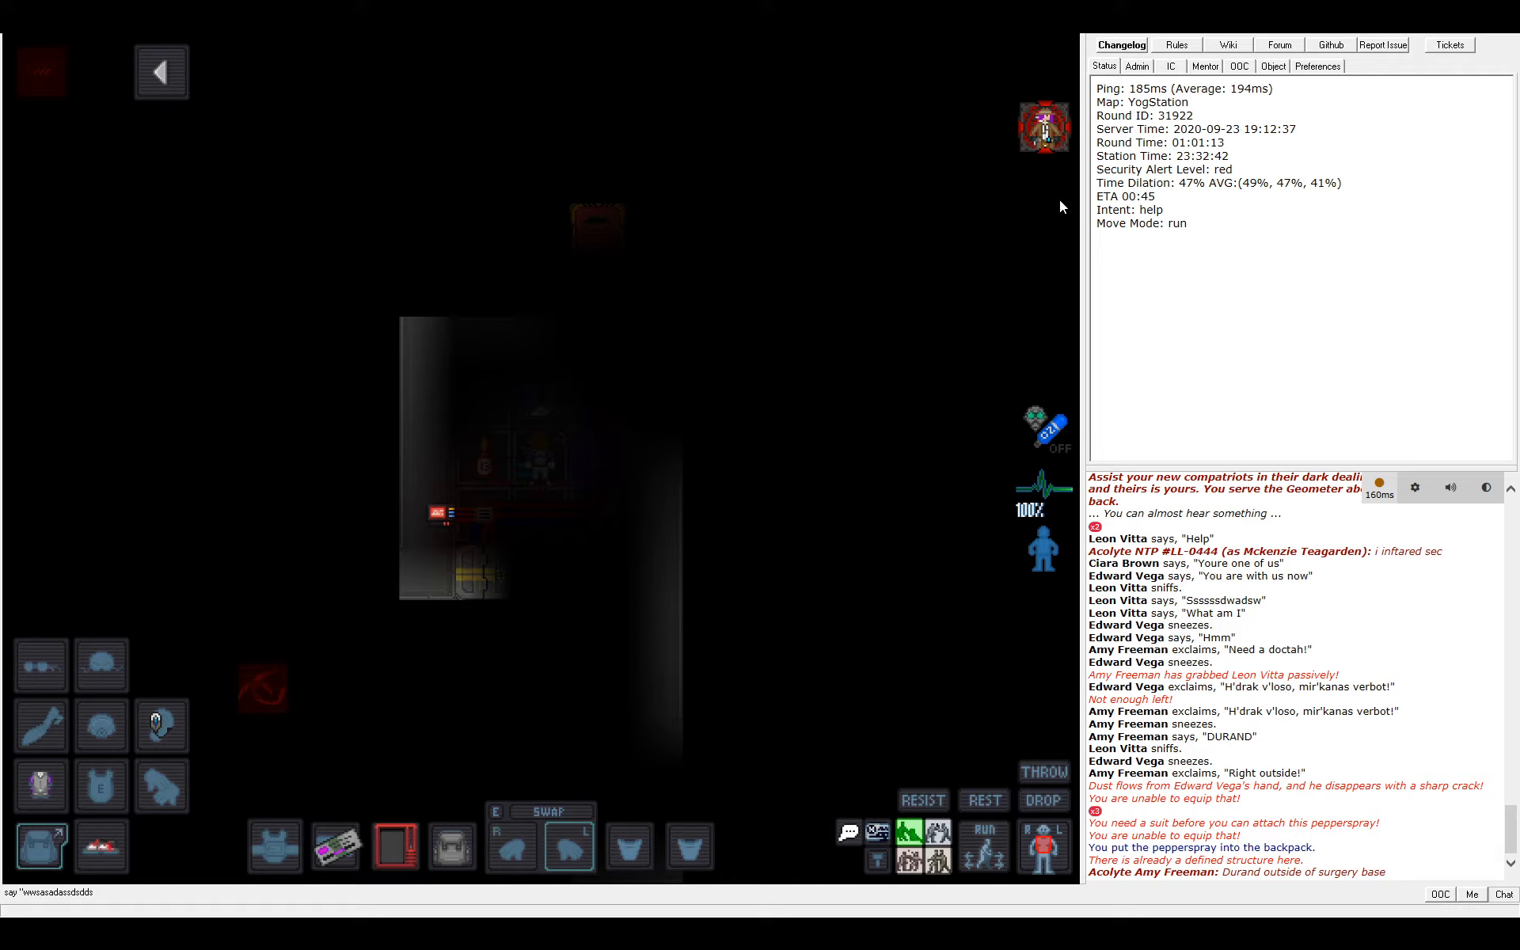
mouse_move(1043, 127)
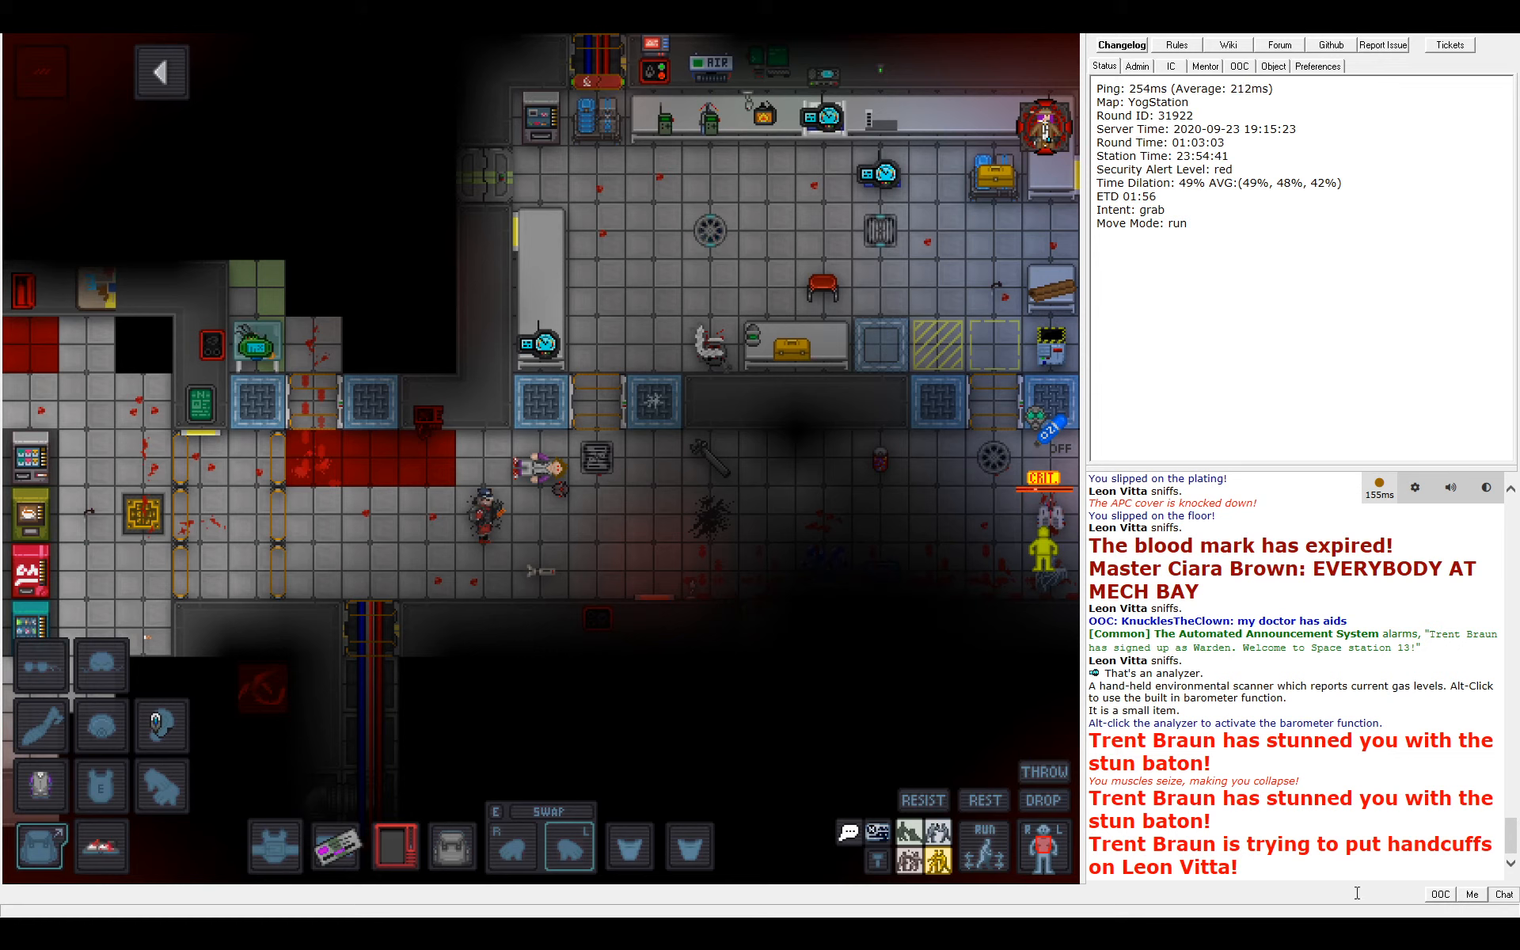
Plead with security, saying "Why", "Tell me" and "I didn't" while cuffed
text(Why)
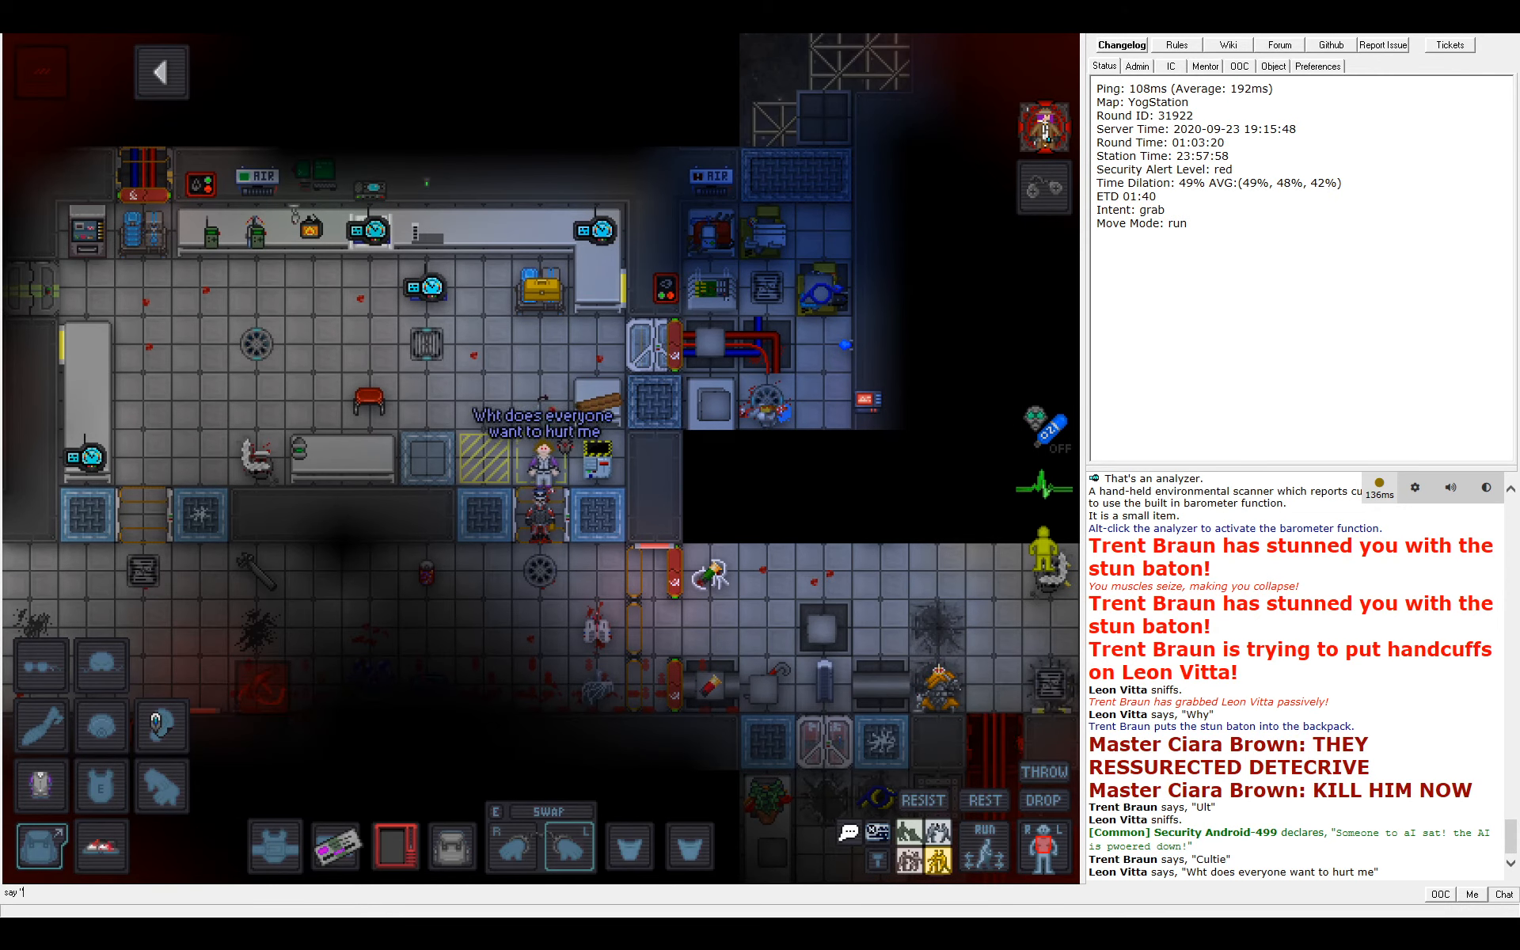
text(Tell me)
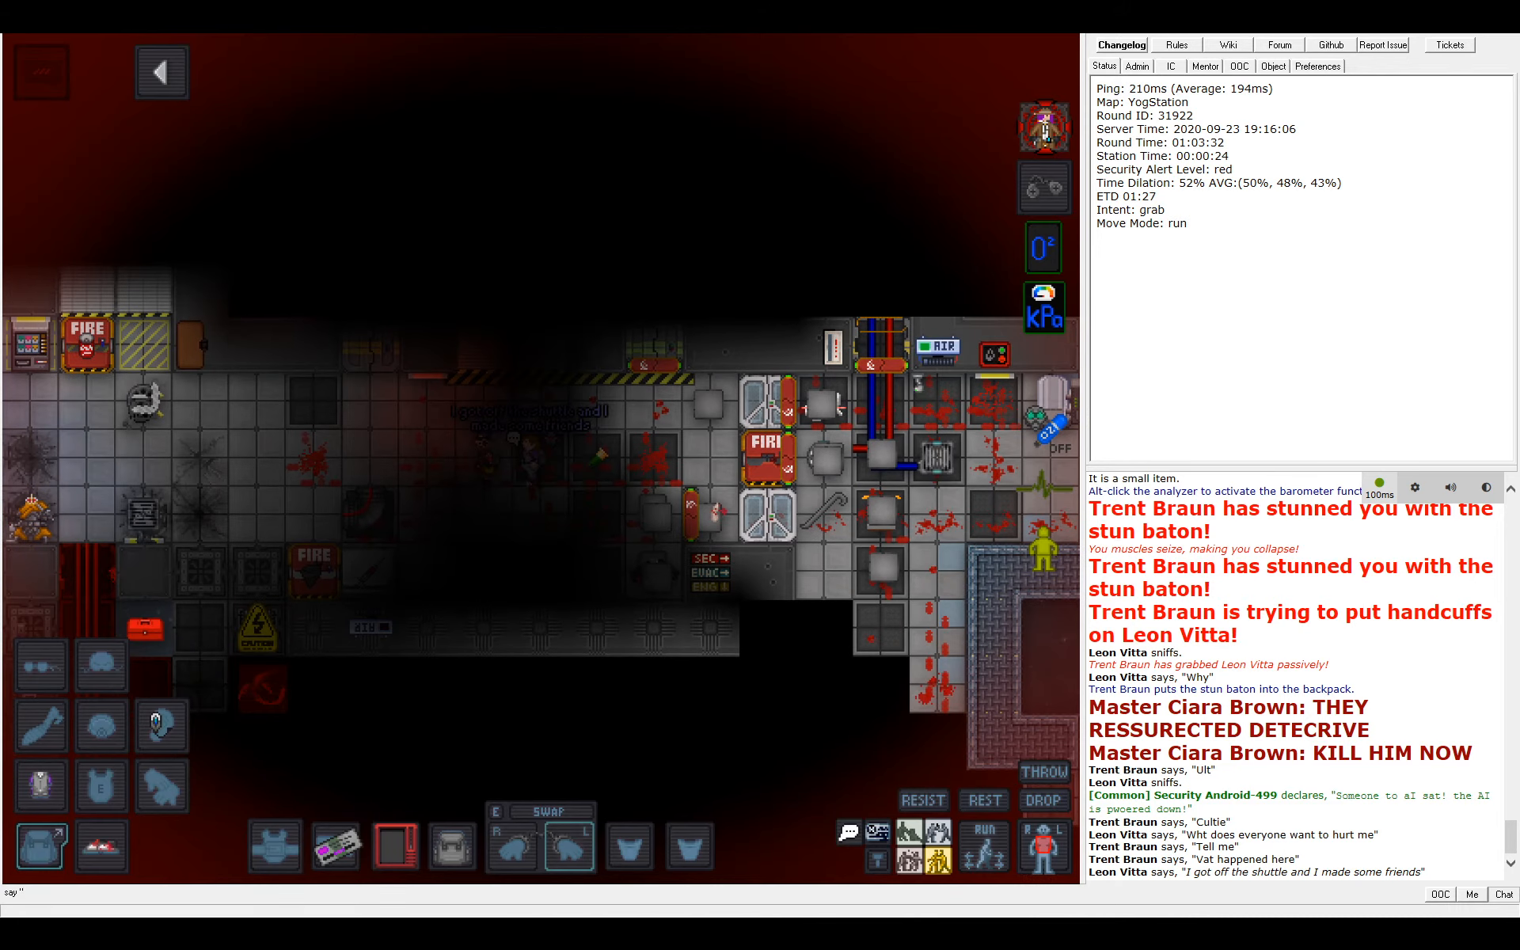
text(I didn't)
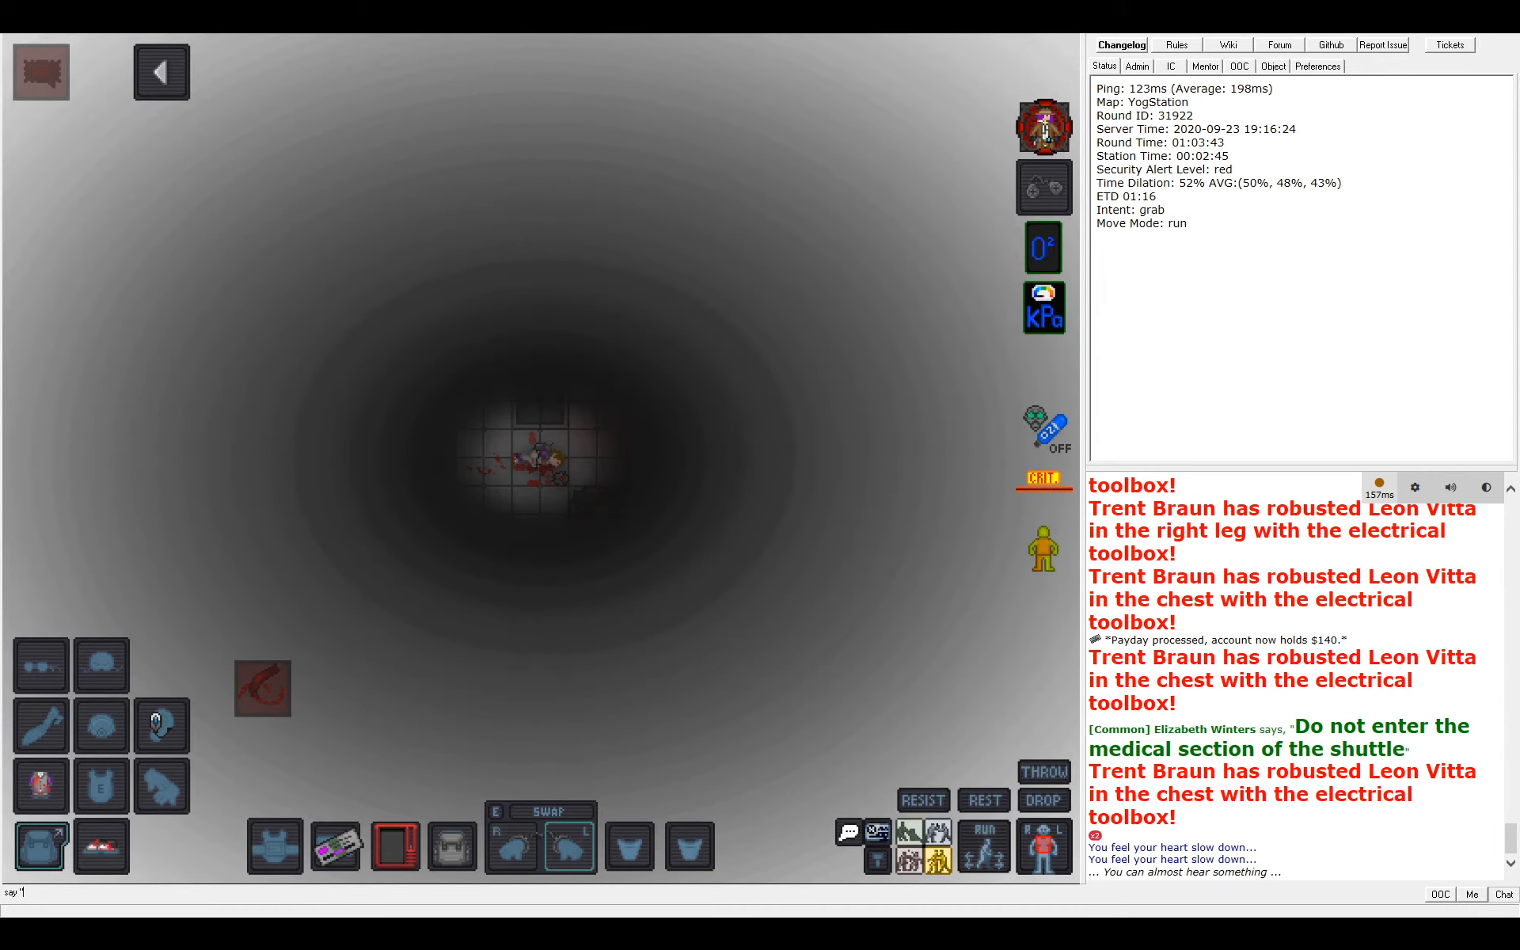
mouse_move(262, 689)
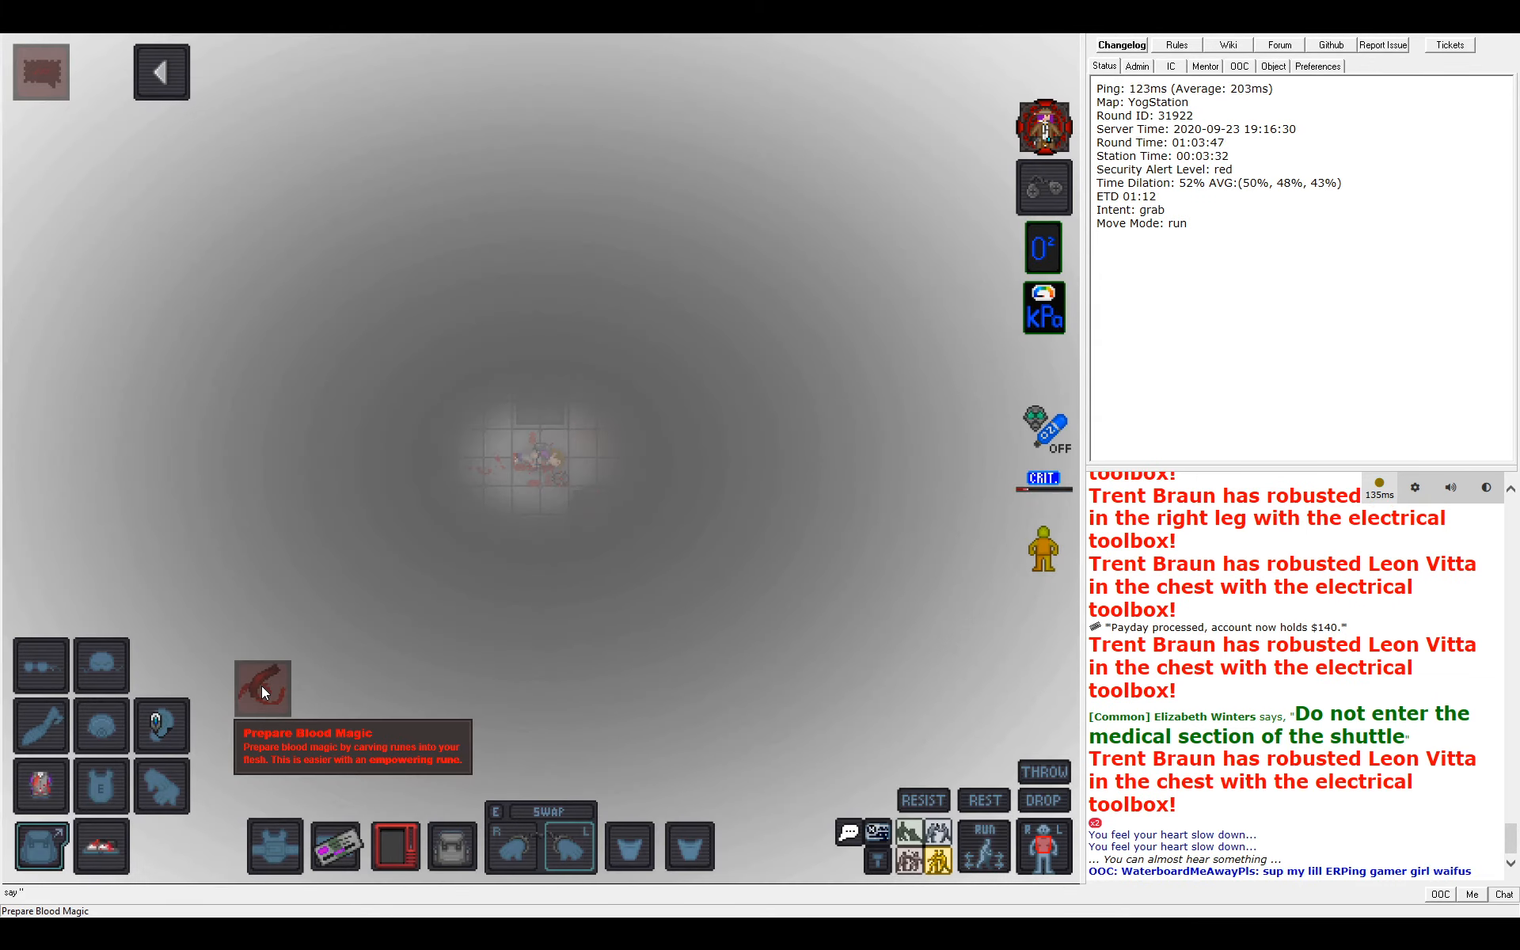
mouse_move(315, 676)
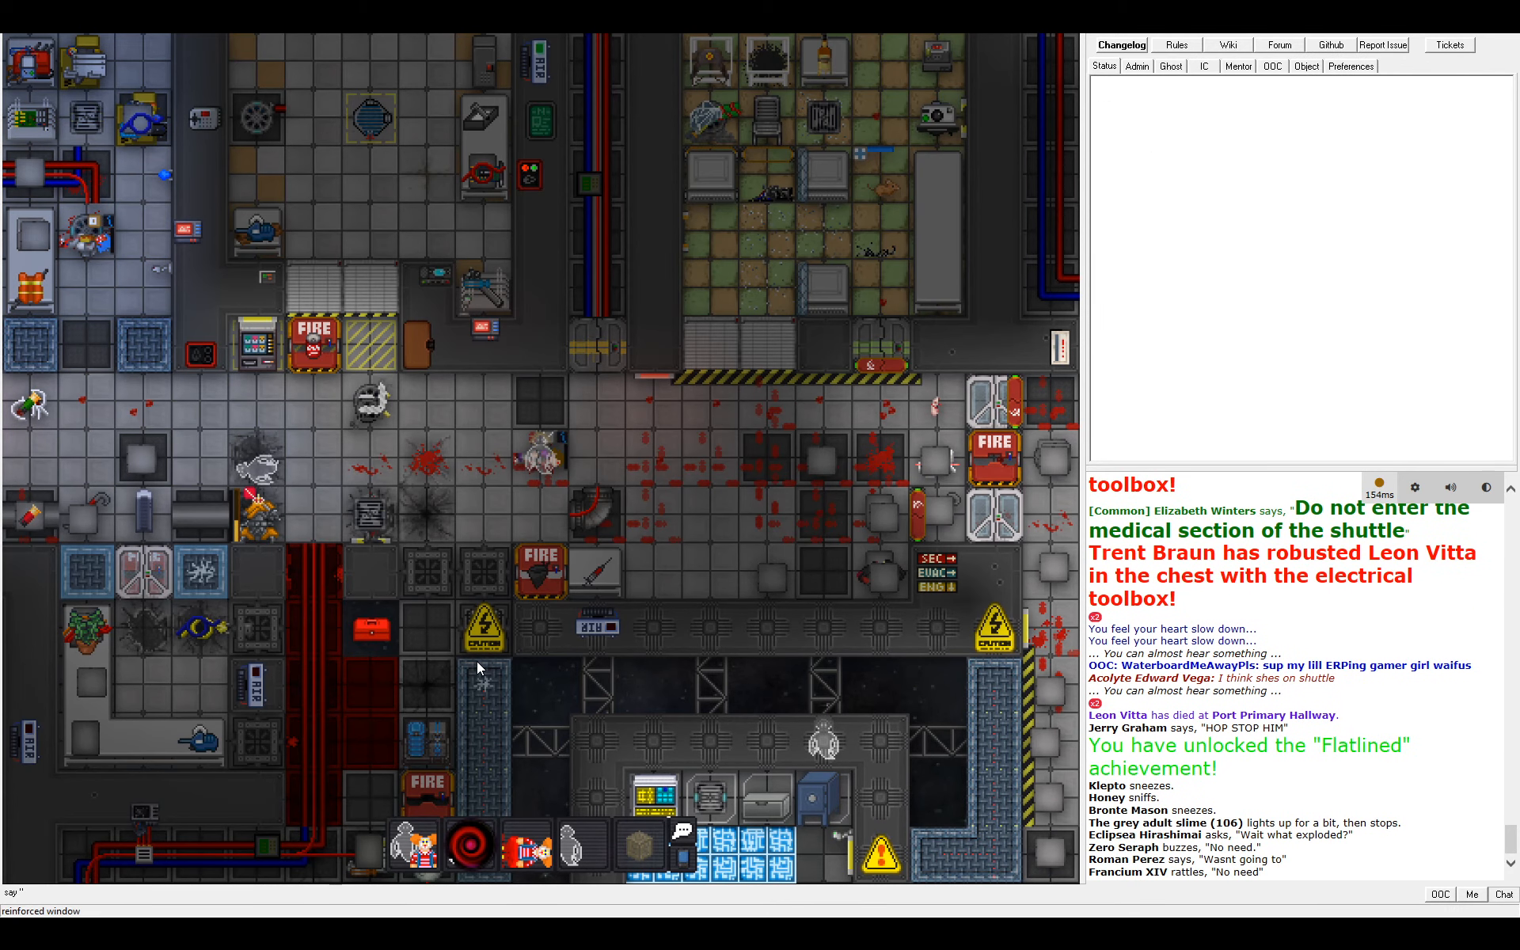
click(1101, 67)
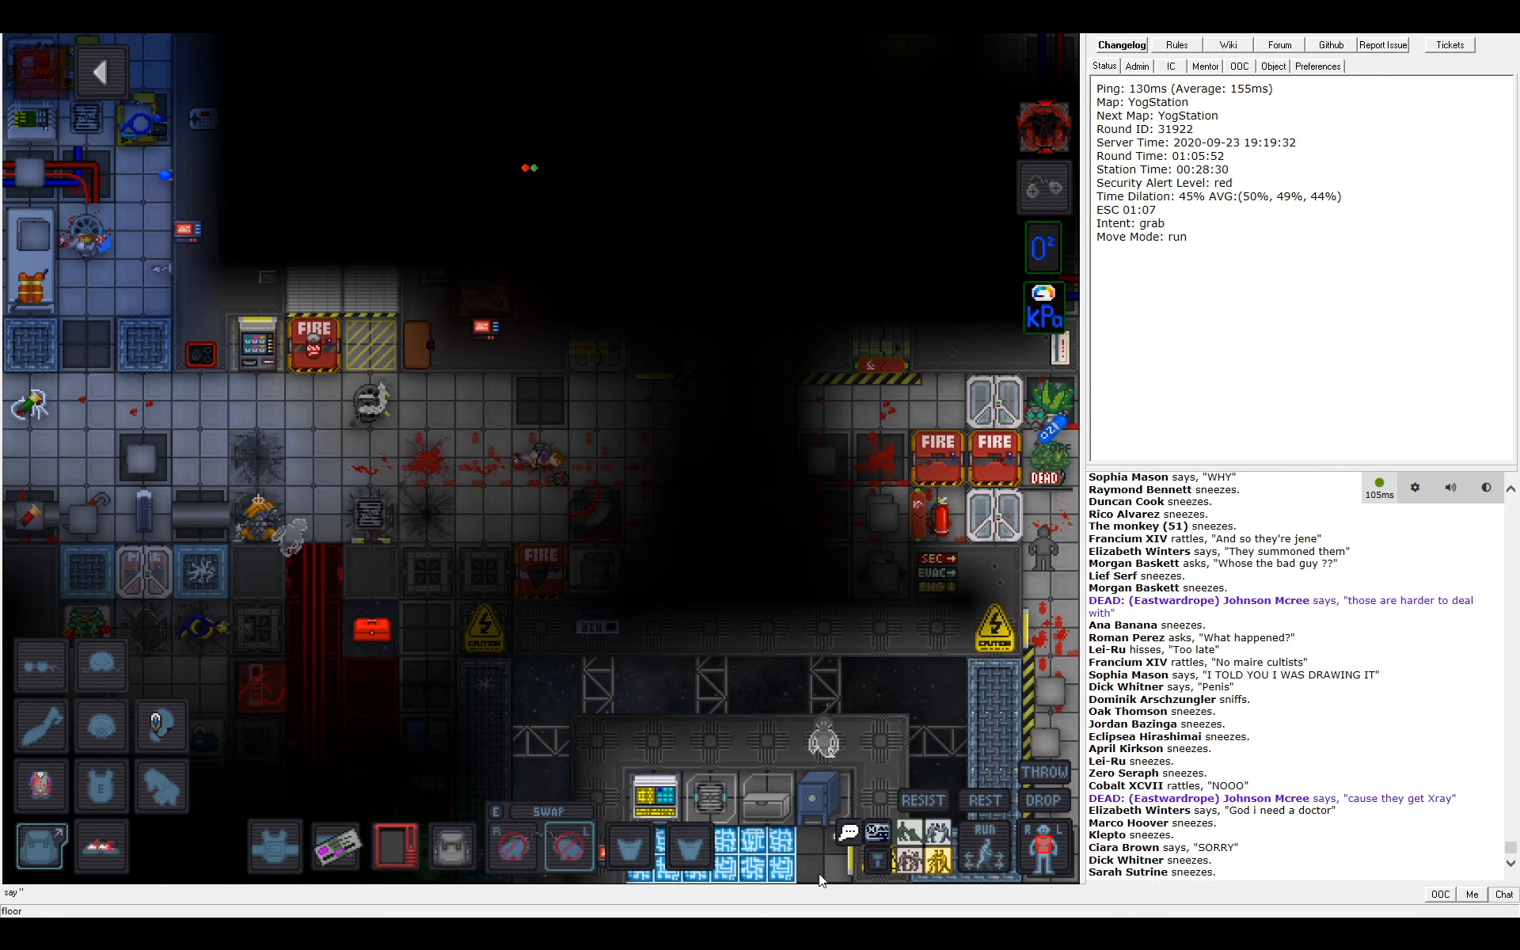
mouse_move(812, 655)
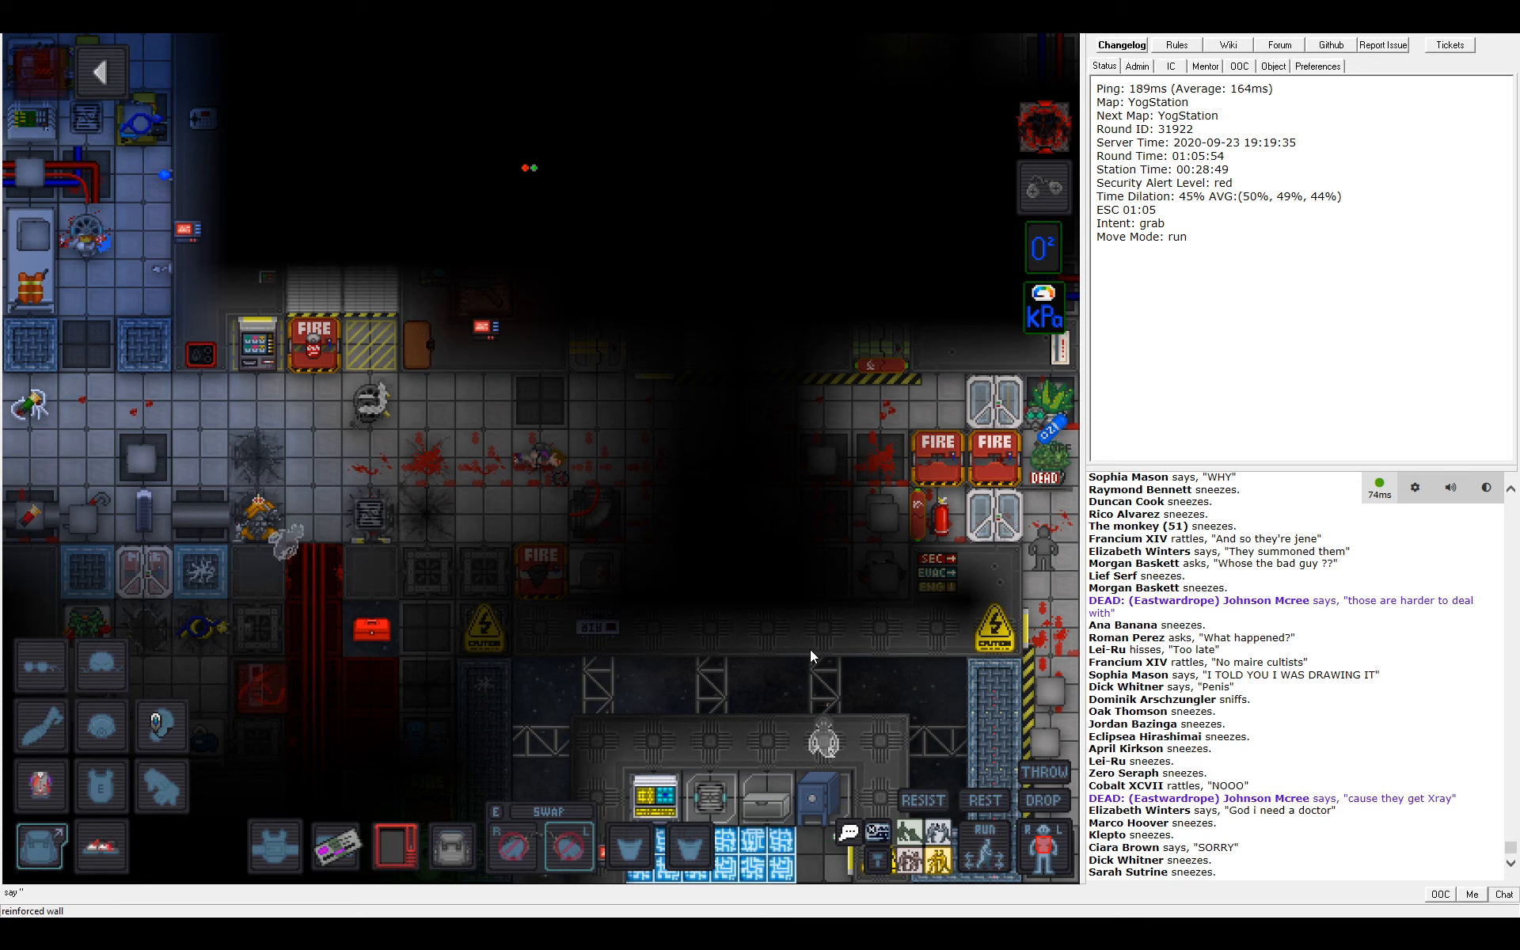